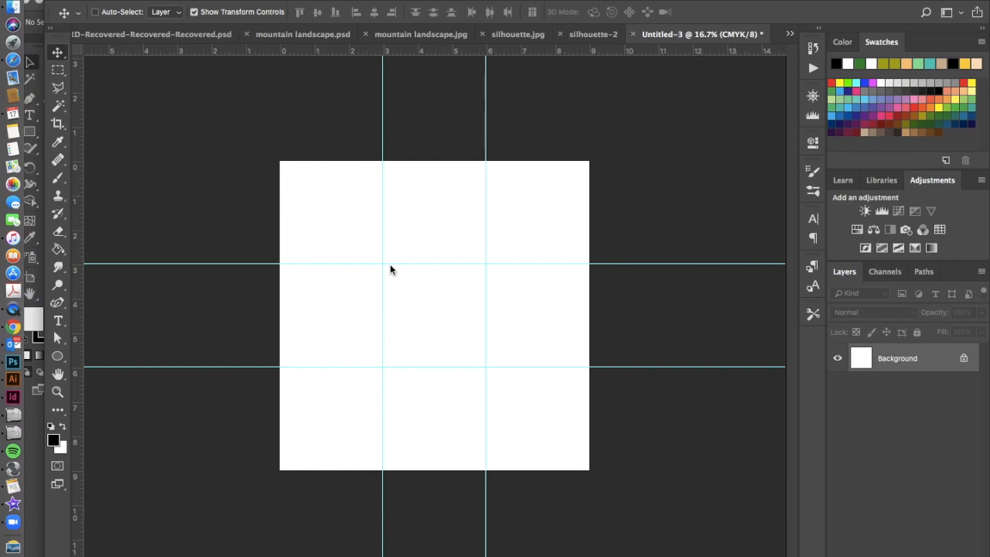
pyautogui.moveTo(571, 436)
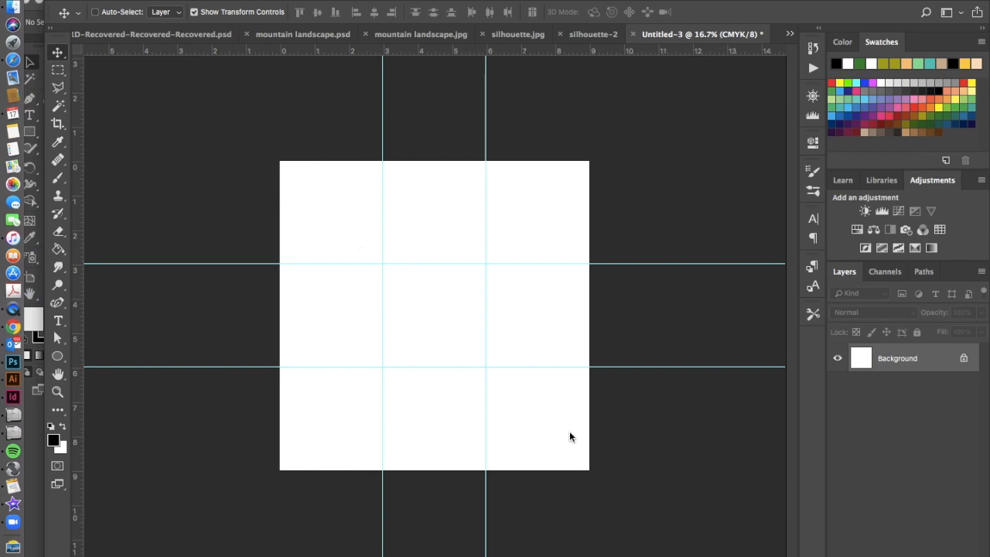
pyautogui.moveTo(536, 418)
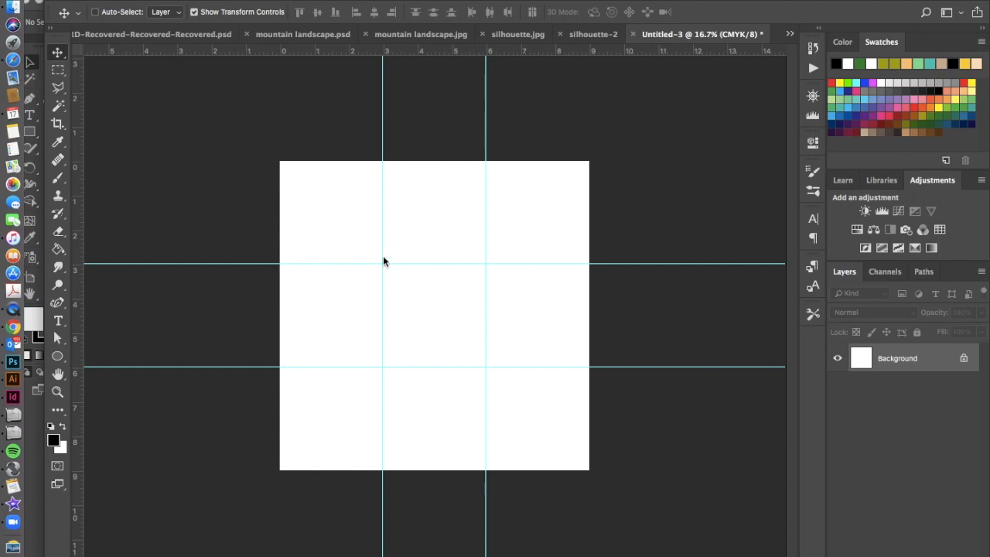
pyautogui.moveTo(402, 259)
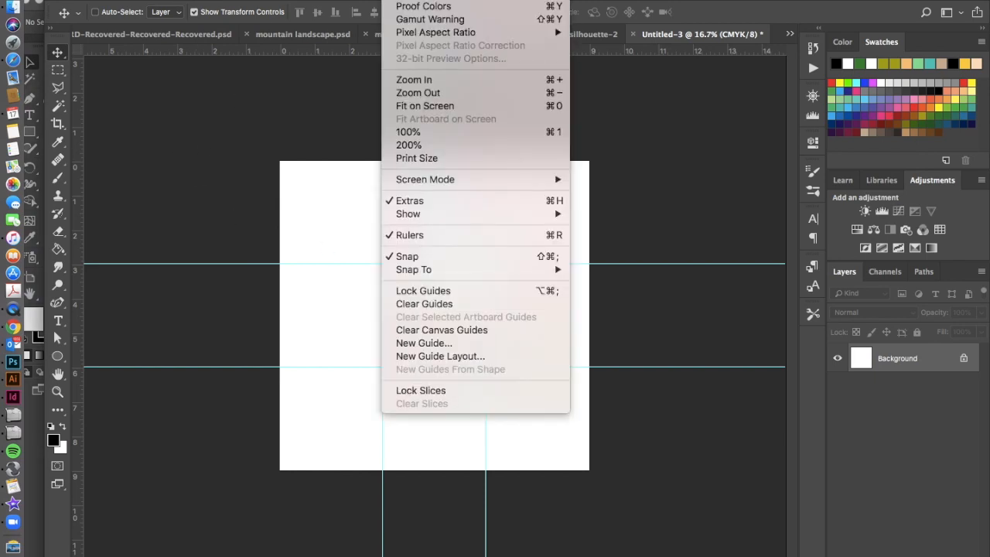
pyautogui.moveTo(423, 343)
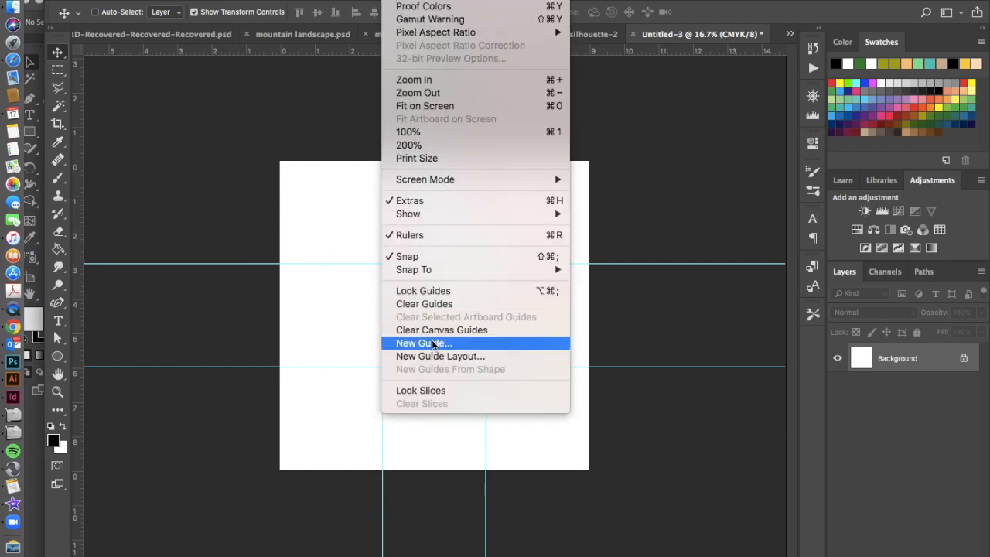
# Add a vertical guide via the New Guide dialog to divide the canvas
pyautogui.click(423, 343)
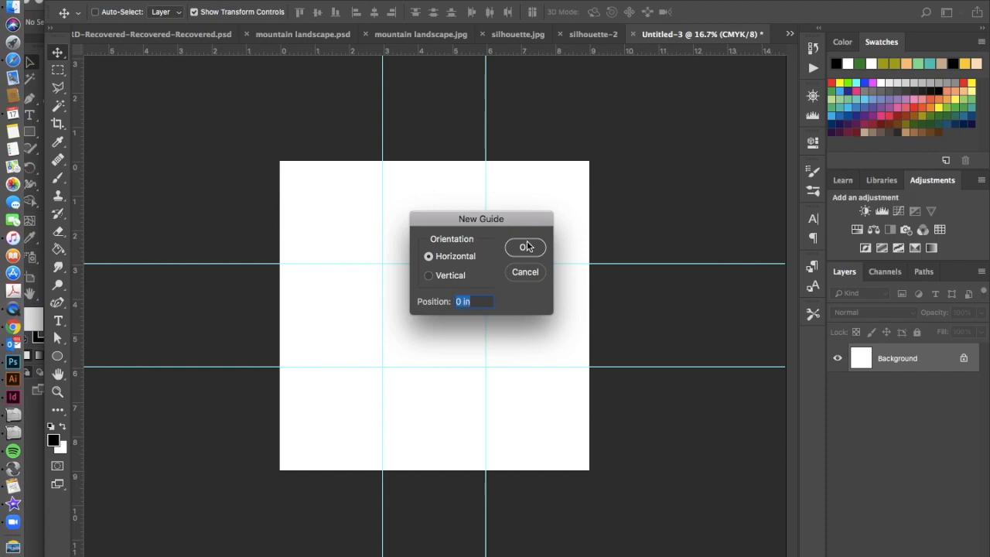
pyautogui.moveTo(341, 266)
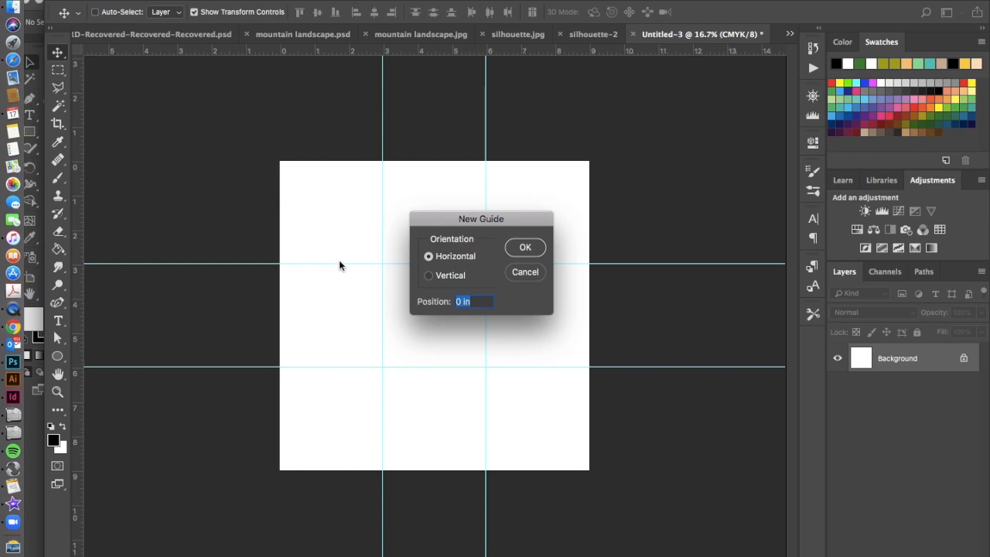
pyautogui.moveTo(548, 224)
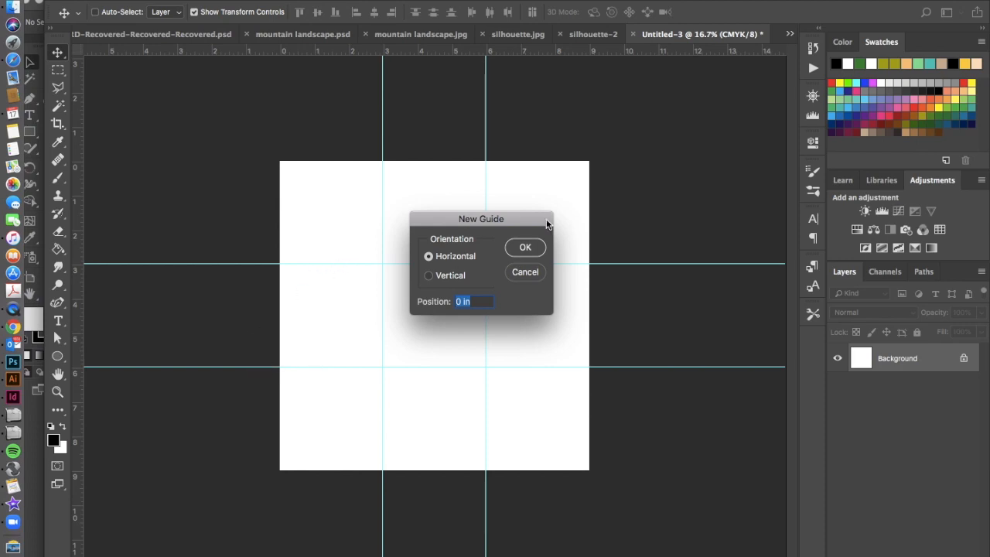
pyautogui.moveTo(487, 248)
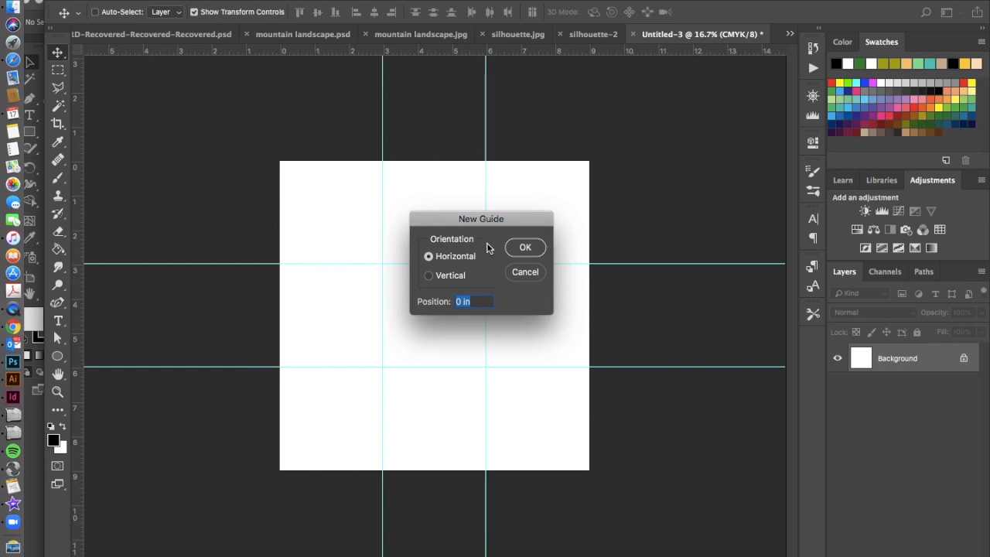
pyautogui.moveTo(430, 285)
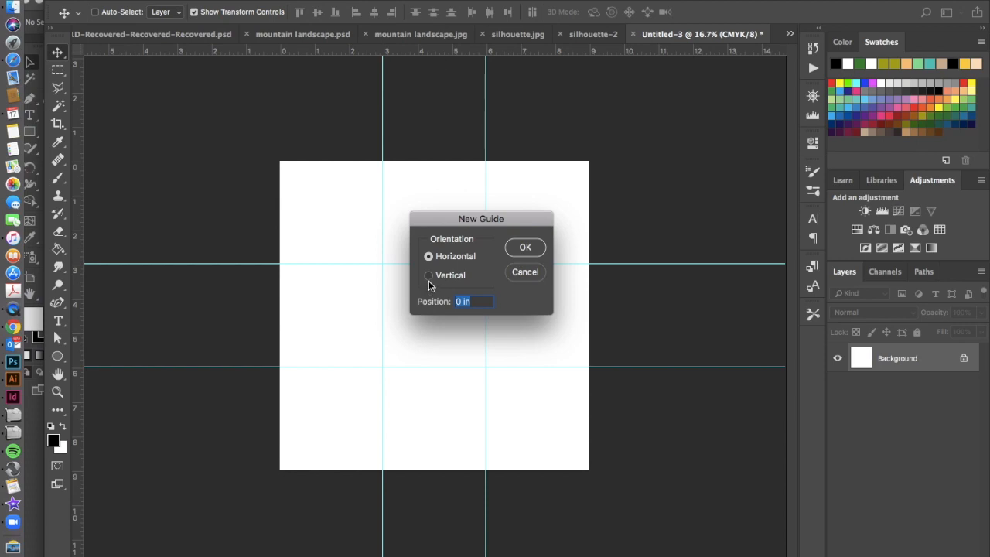
pyautogui.click(428, 276)
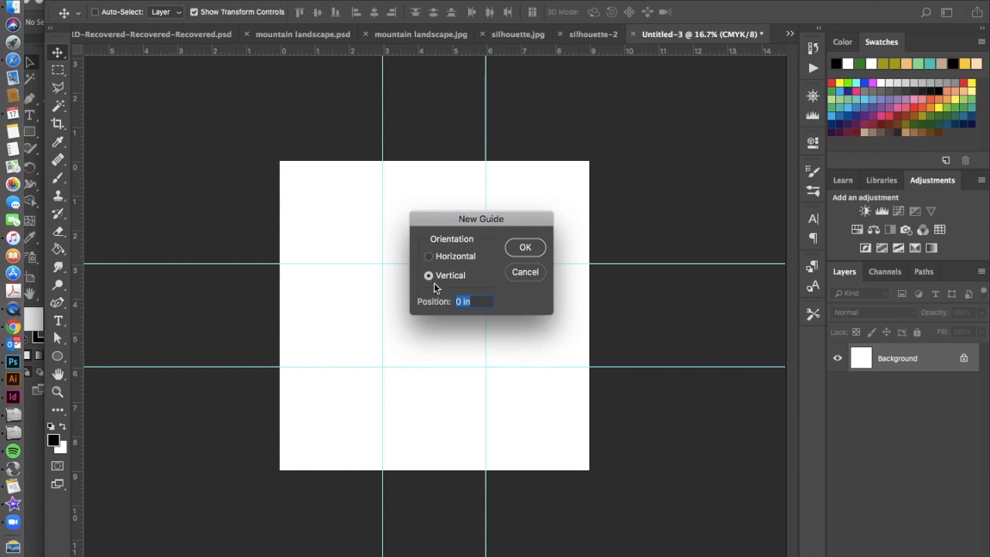
pyautogui.moveTo(385, 179)
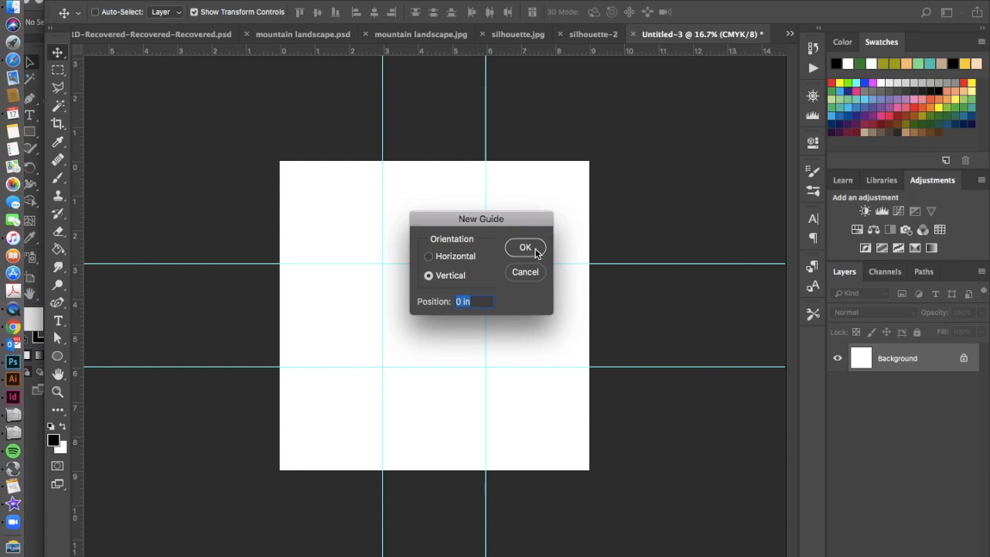
pyautogui.moveTo(411, 139)
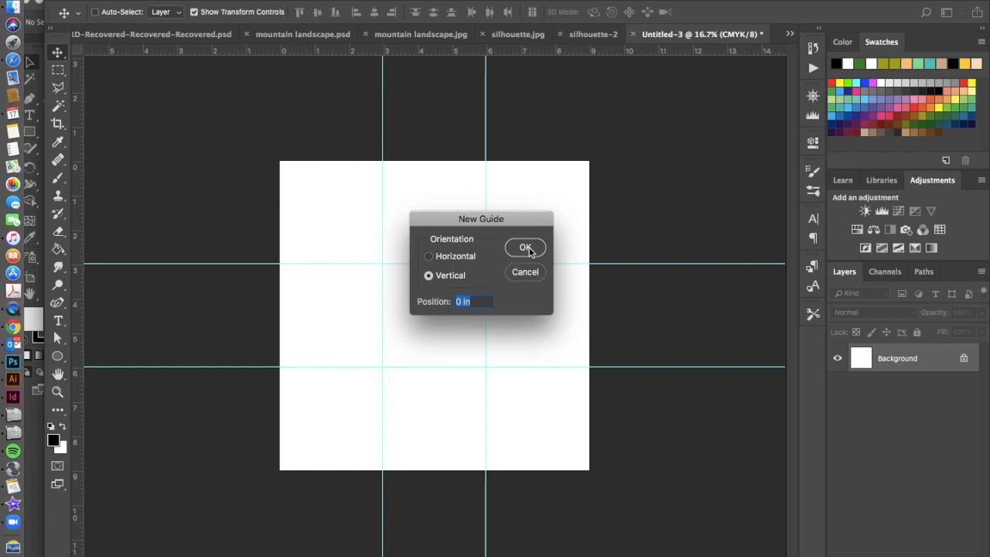
pyautogui.click(526, 248)
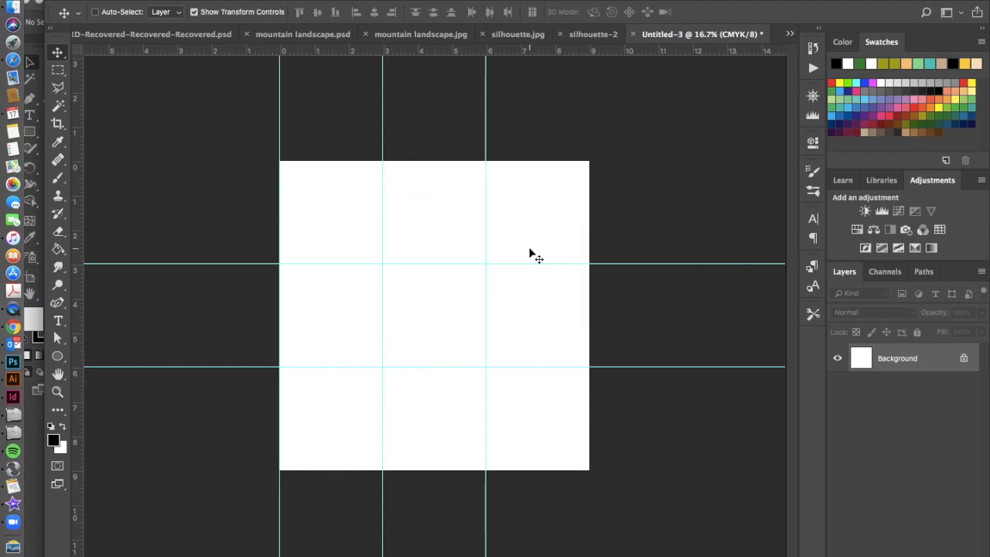
pyautogui.moveTo(461, 266)
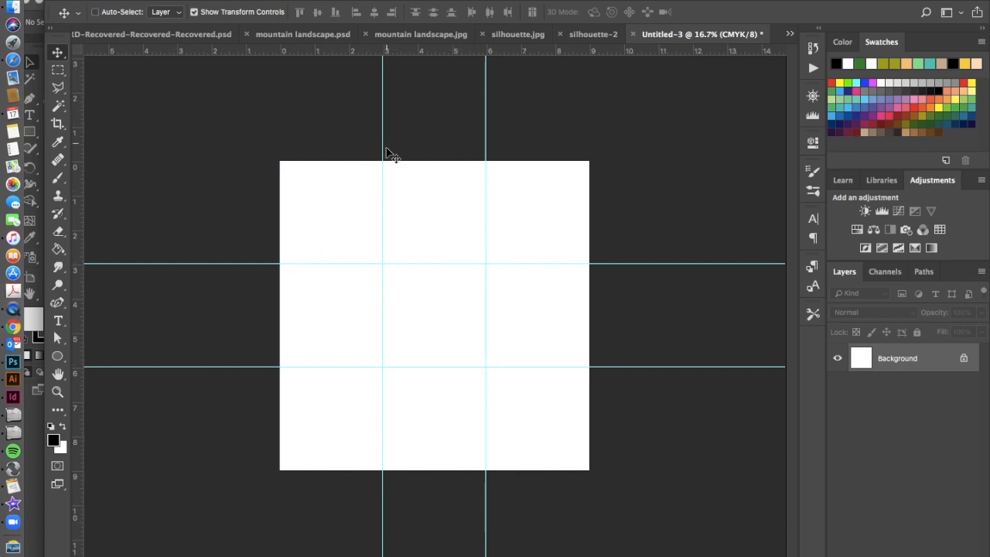
pyautogui.moveTo(523, 449)
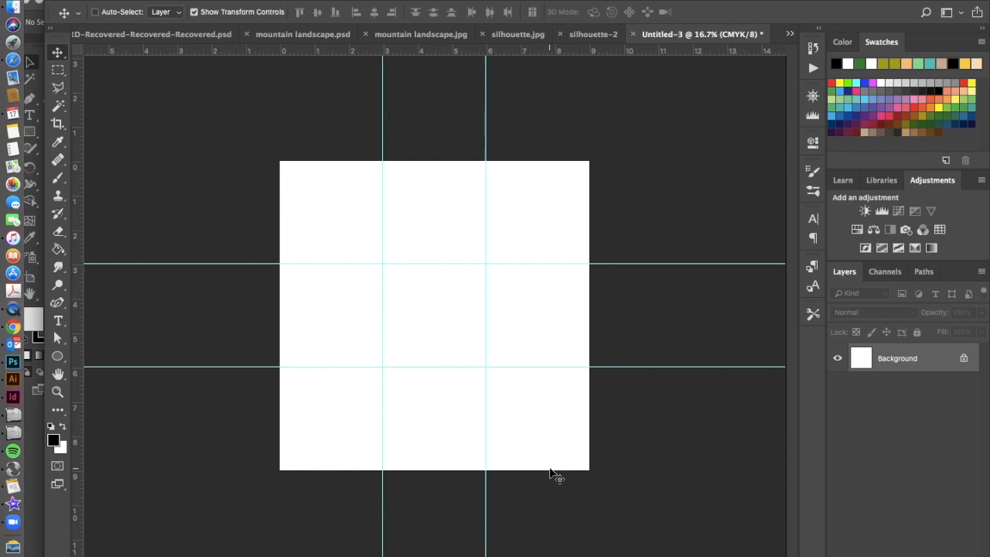
# Place the stars photo from the Desktop as an embedded file, opening it in Camera Raw
pyautogui.click(39, 7)
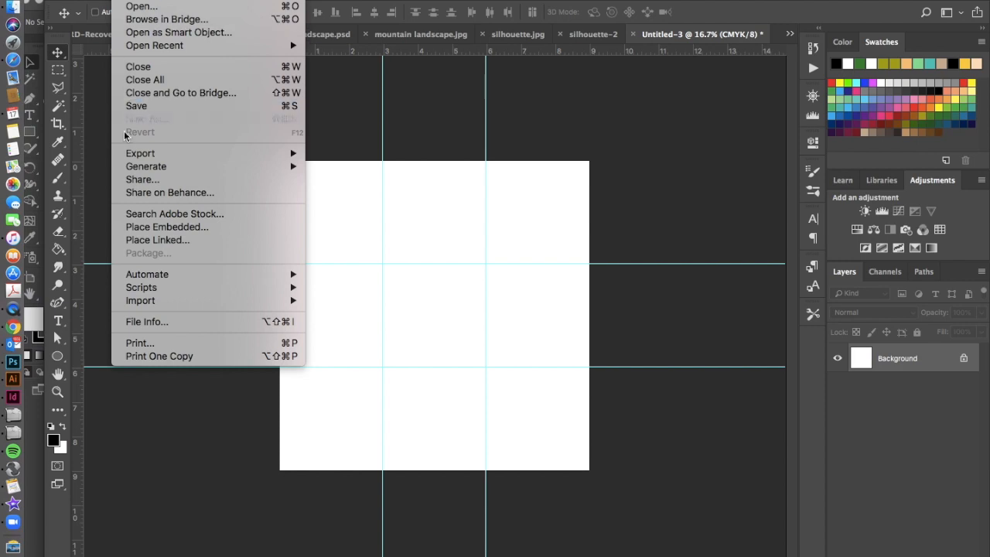
pyautogui.moveTo(167, 226)
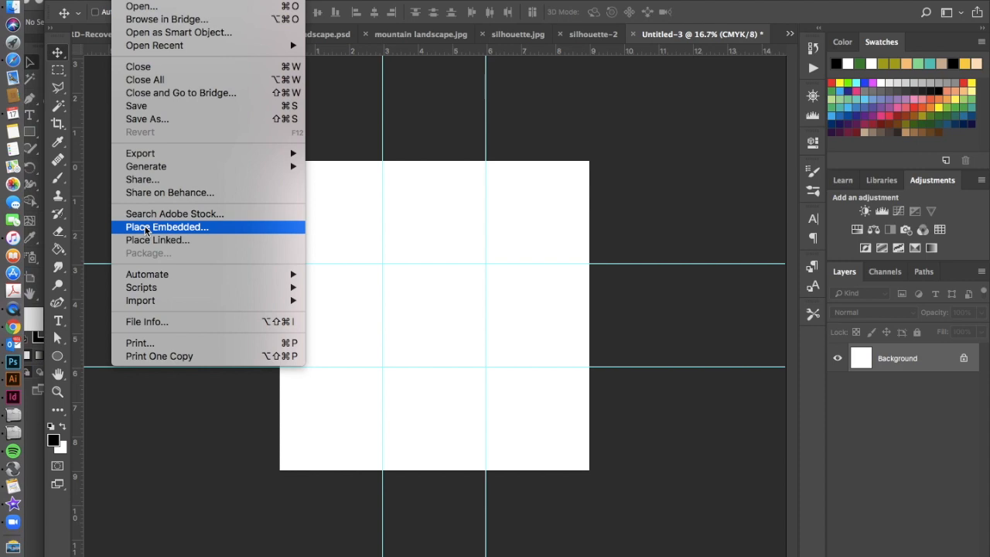
pyautogui.click(168, 226)
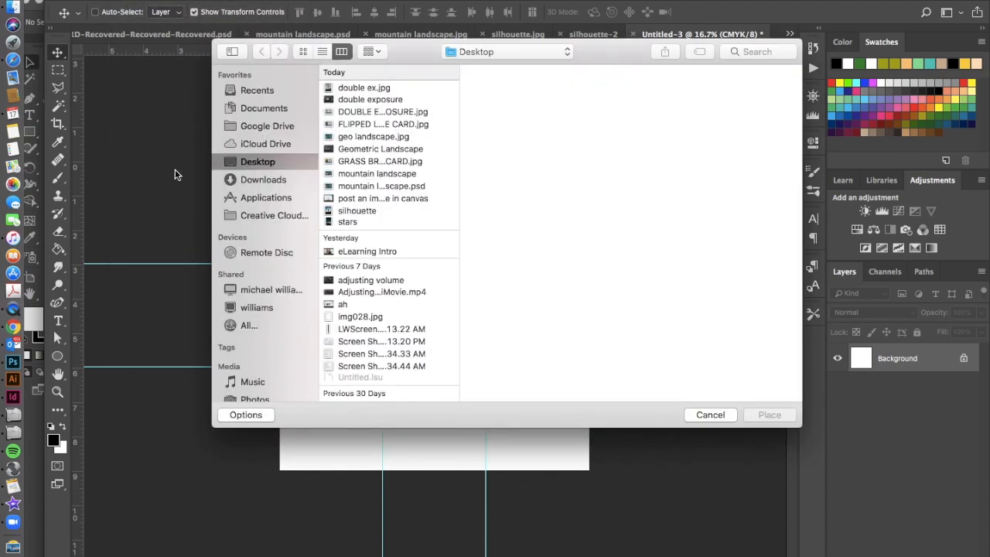
pyautogui.click(346, 222)
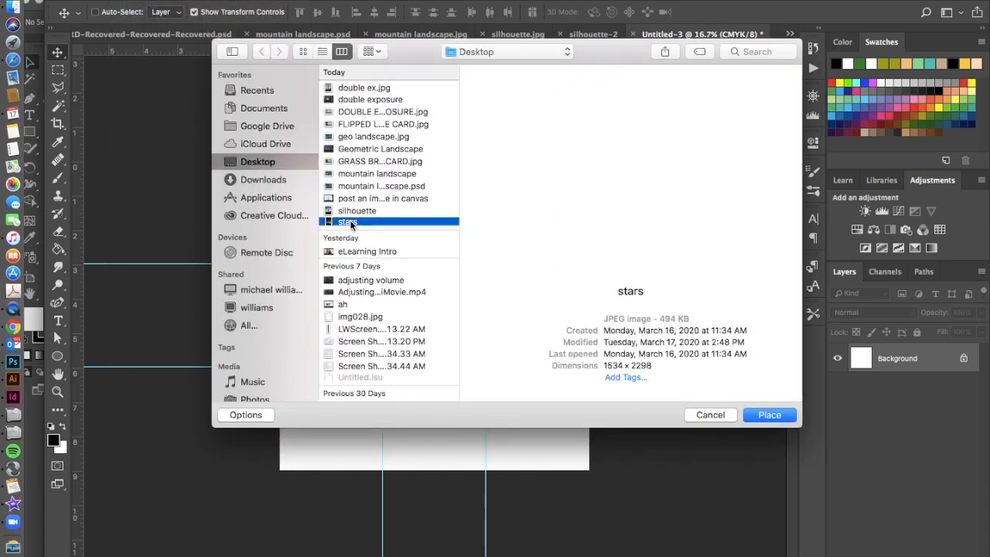
pyautogui.click(769, 415)
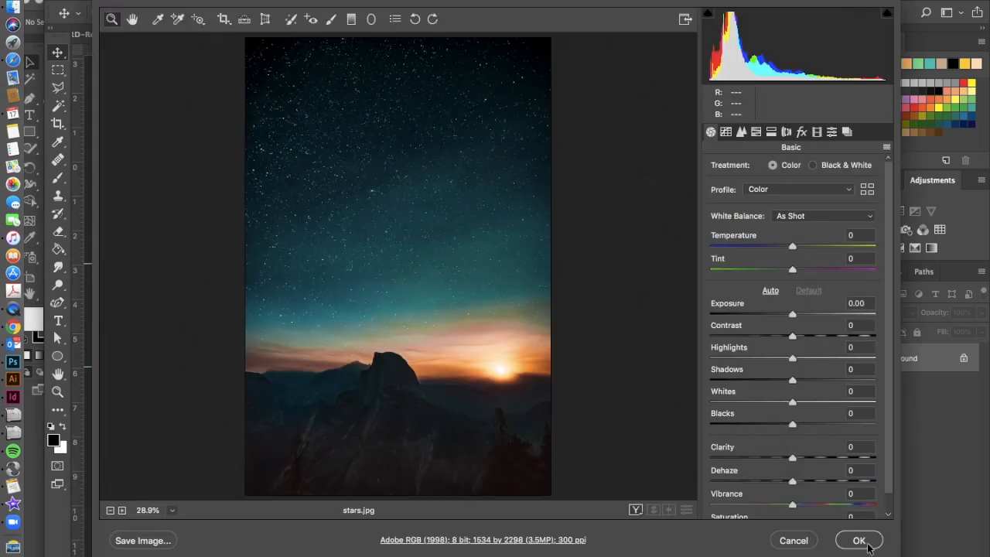
# Accept the raw settings and scale the stars layer to about 8.7 inches to cover the canvas
pyautogui.click(859, 540)
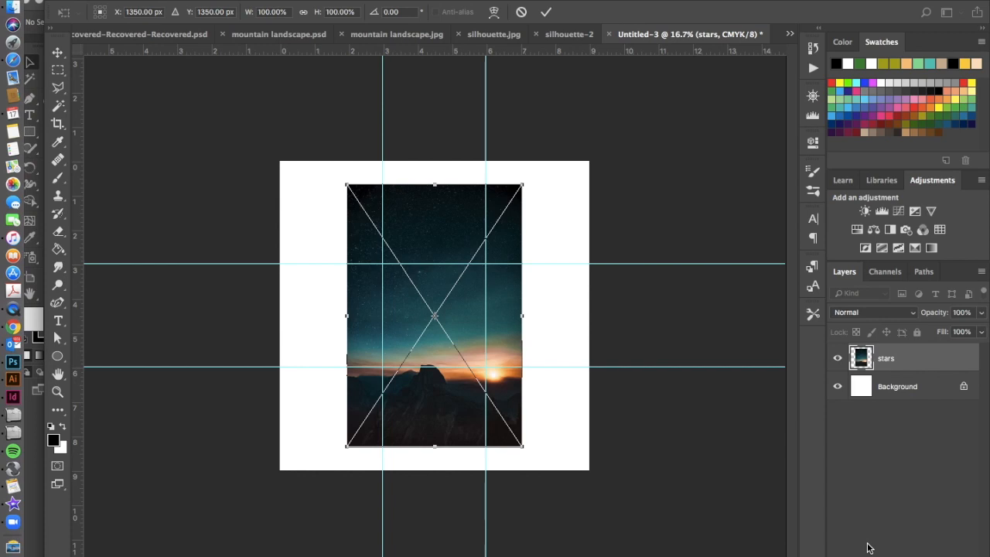
pyautogui.moveTo(545, 148)
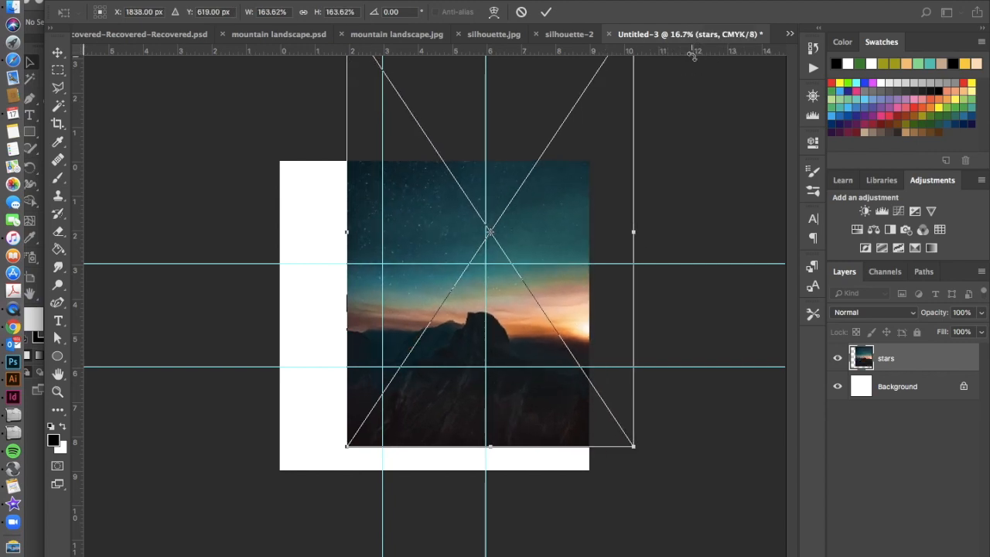
pyautogui.moveTo(545, 195)
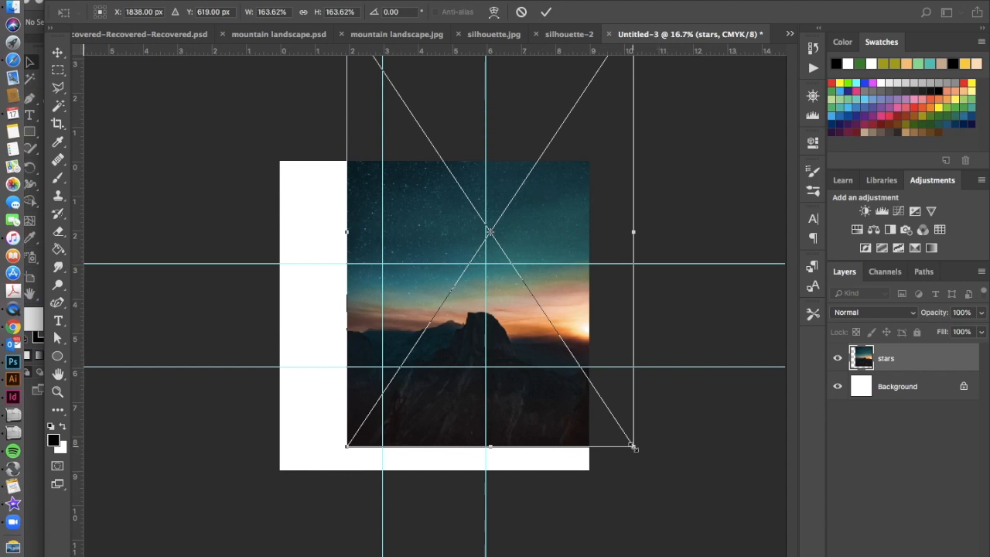
pyautogui.moveTo(635, 447); pyautogui.dragTo(671, 503)
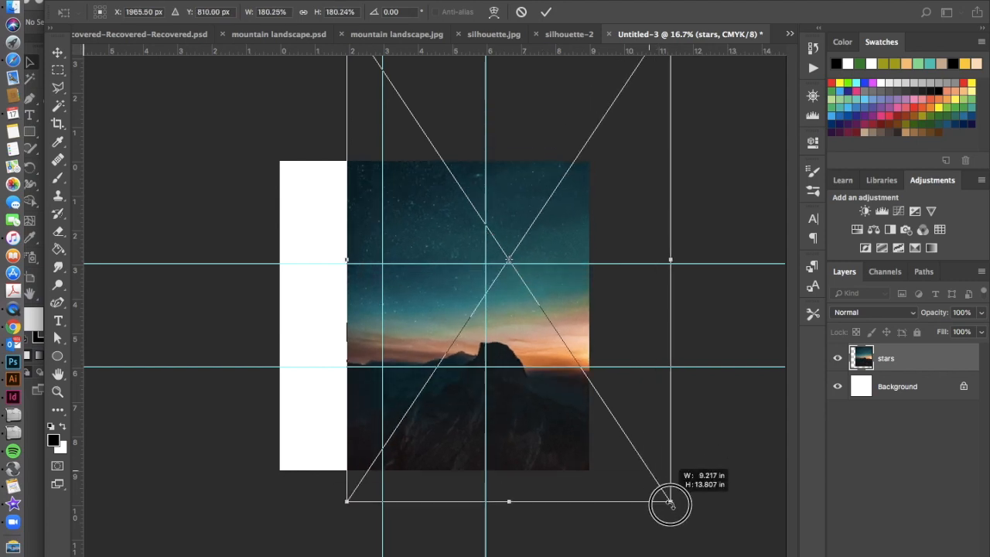
pyautogui.moveTo(670, 503); pyautogui.dragTo(622, 494)
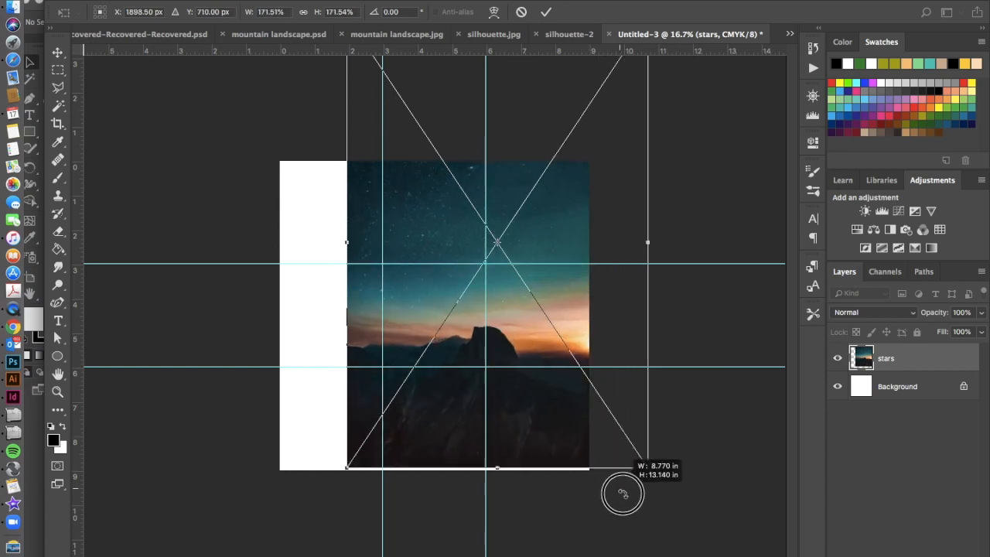
pyautogui.moveTo(622, 494); pyautogui.dragTo(602, 488)
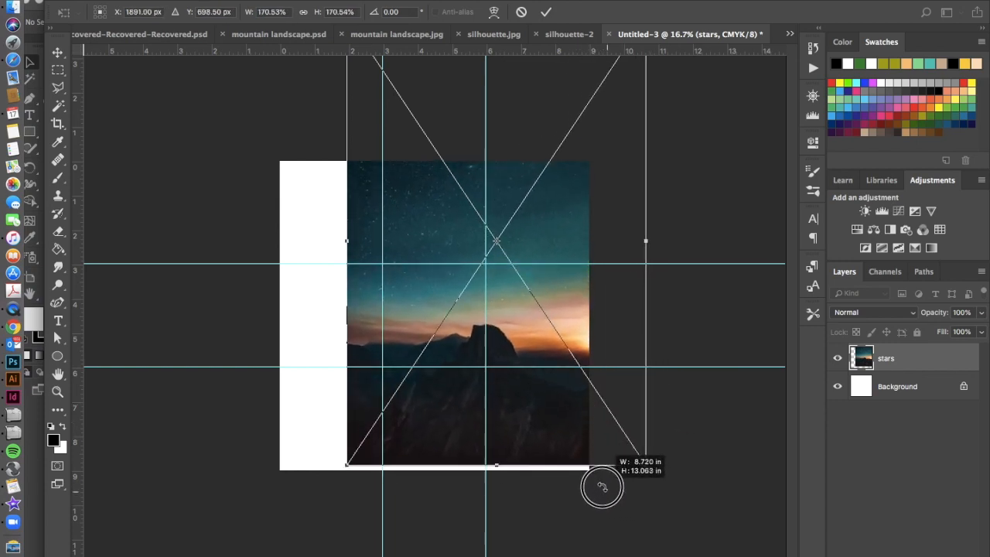
pyautogui.moveTo(602, 487); pyautogui.dragTo(602, 492)
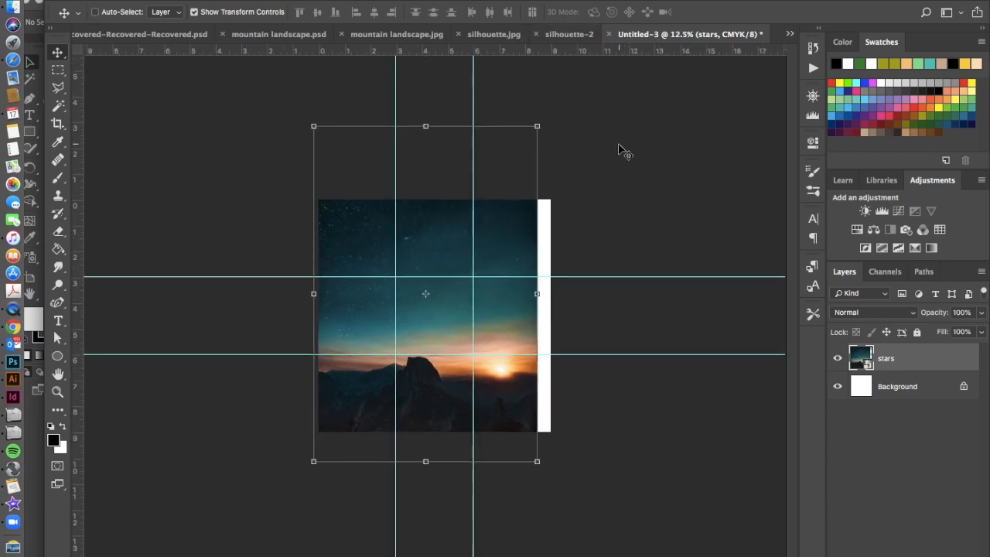
pyautogui.moveTo(375, 307)
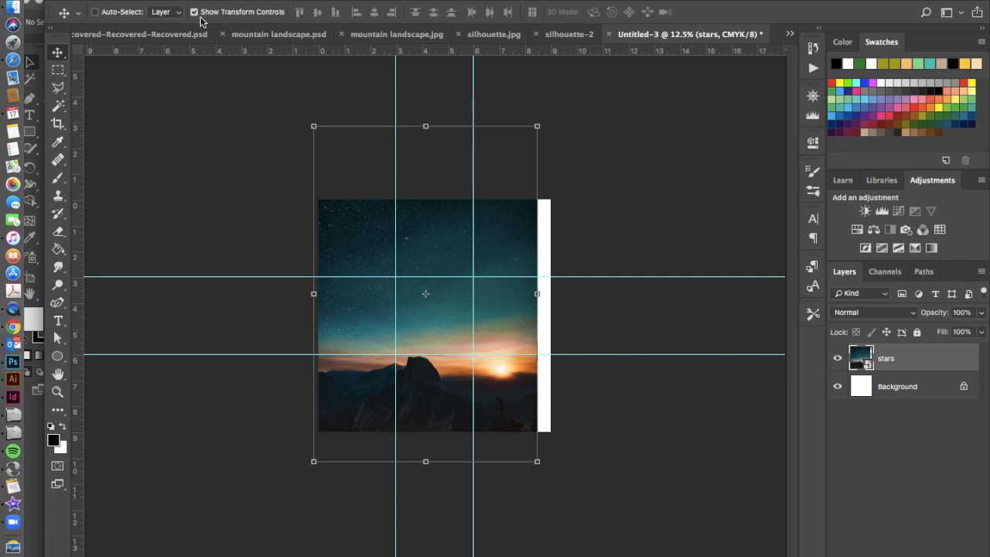
pyautogui.moveTo(91, 17)
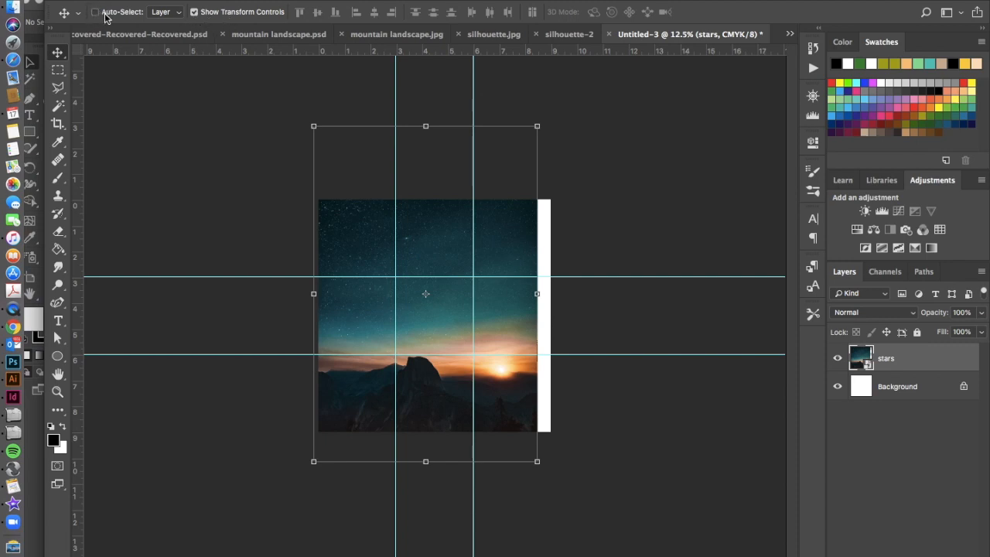
pyautogui.moveTo(90, 7)
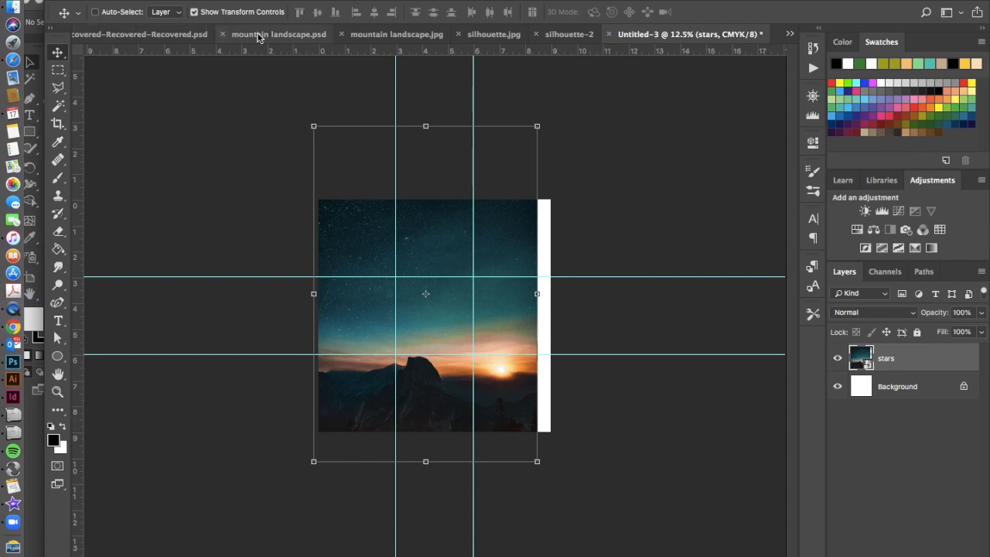
pyautogui.moveTo(551, 115)
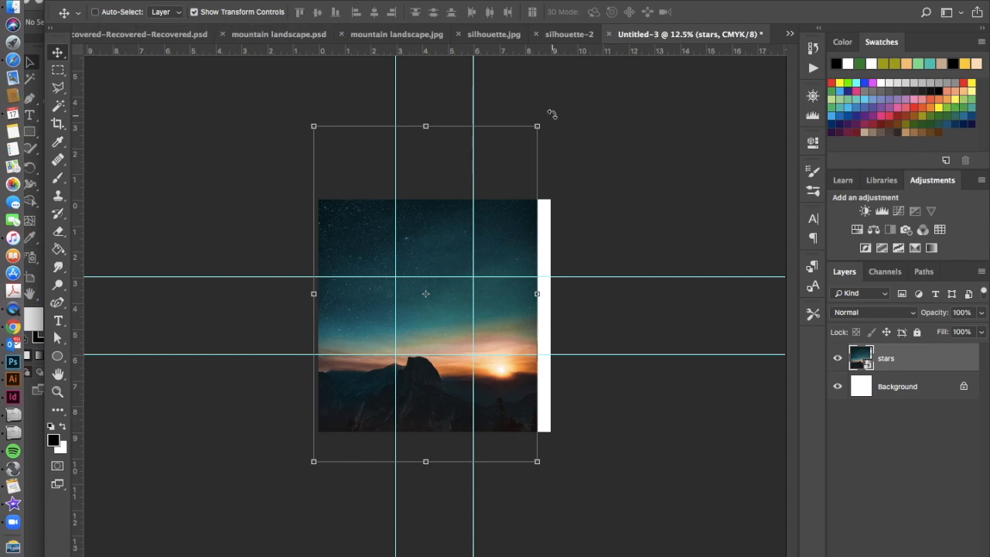
# Rotate the stars photo 90° so its horizon runs vertically along the left side
pyautogui.moveTo(538, 127); pyautogui.dragTo(648, 292)
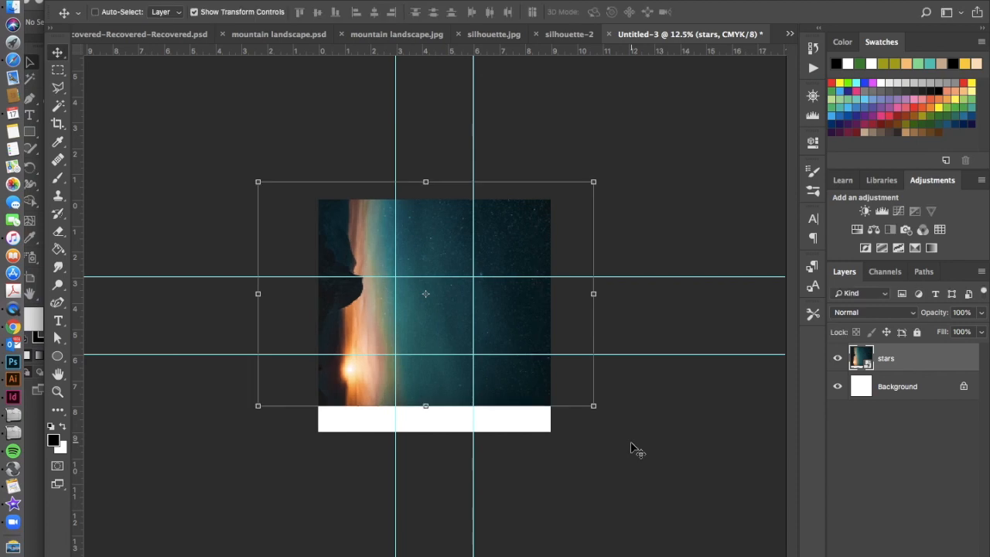
pyautogui.moveTo(487, 383)
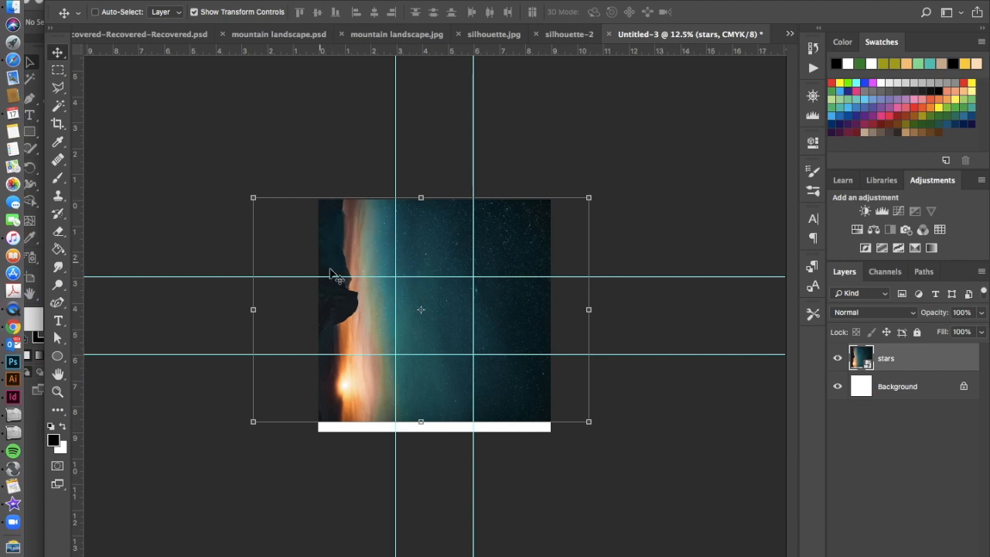
pyautogui.moveTo(379, 271)
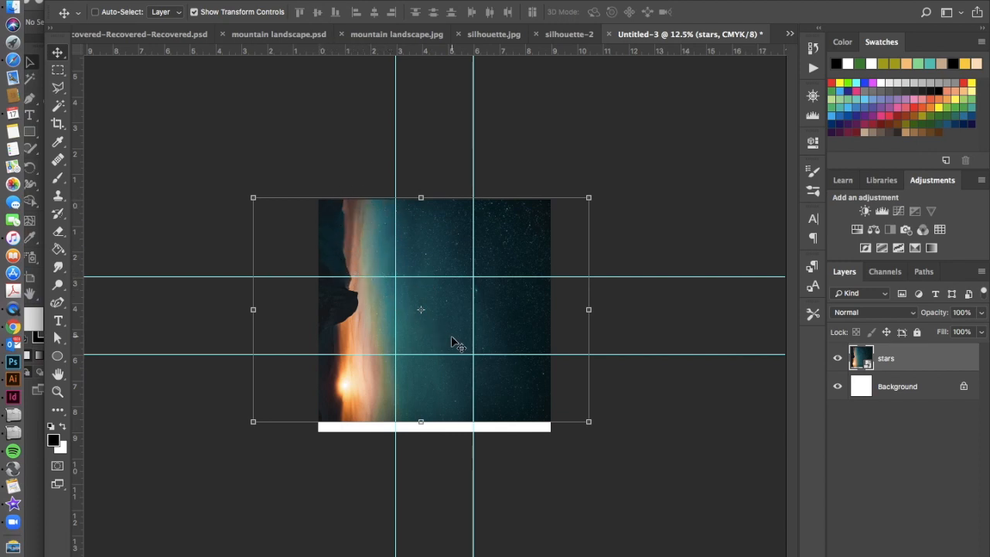
pyautogui.moveTo(396, 235)
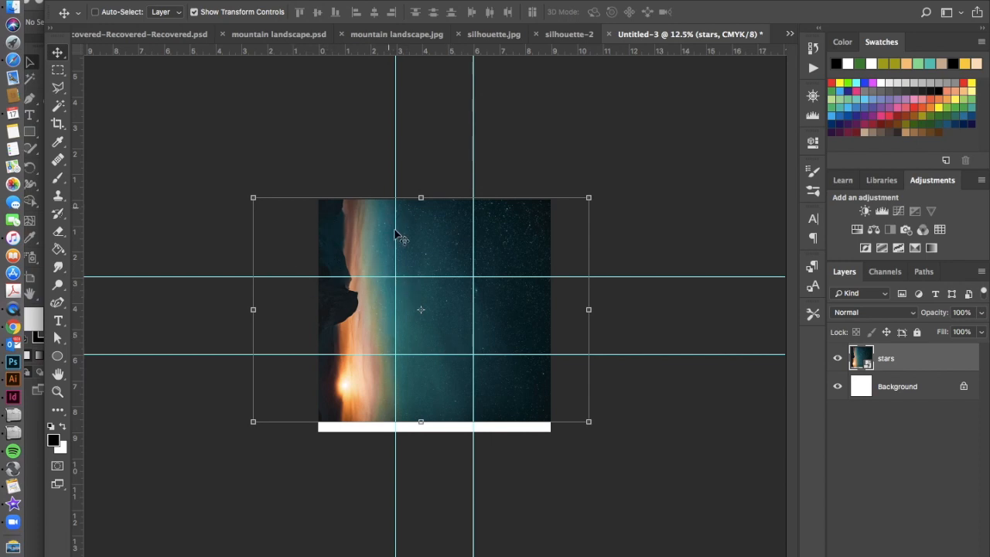
pyautogui.moveTo(120, 142)
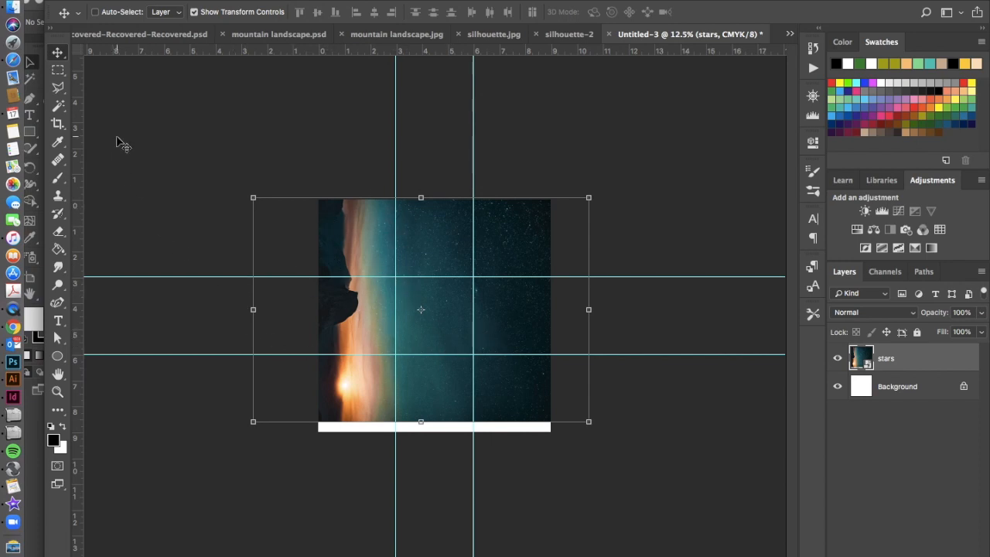
pyautogui.moveTo(112, 63)
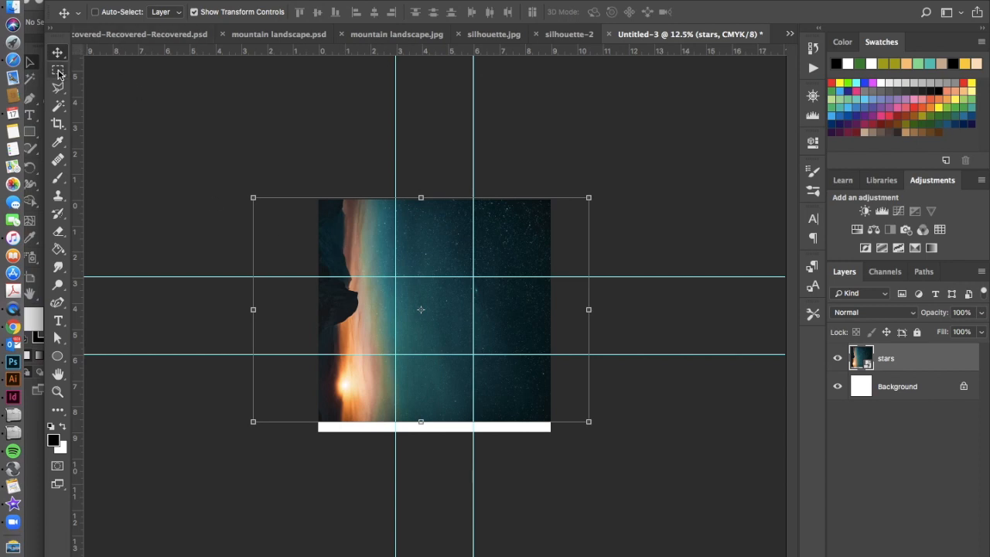
pyautogui.click(59, 69)
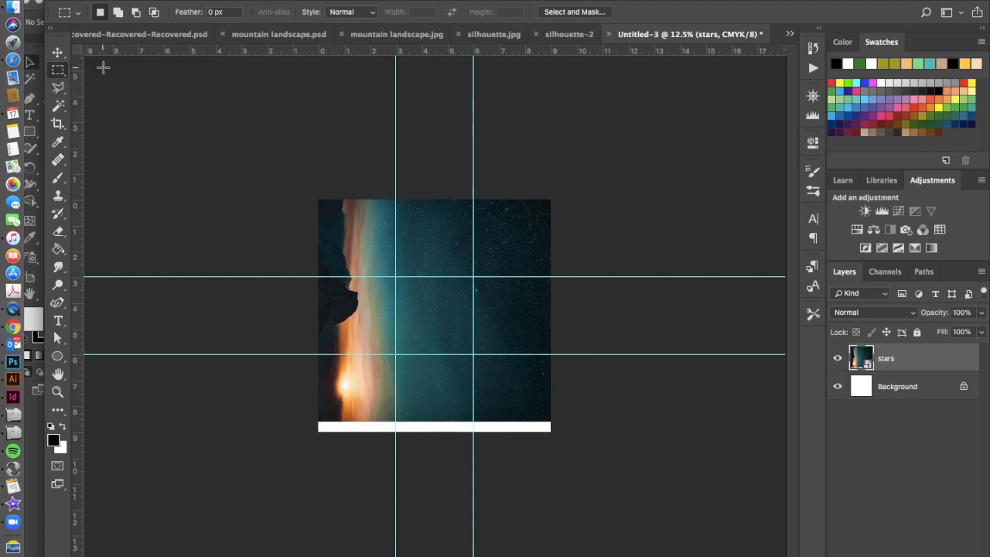
pyautogui.moveTo(306, 191)
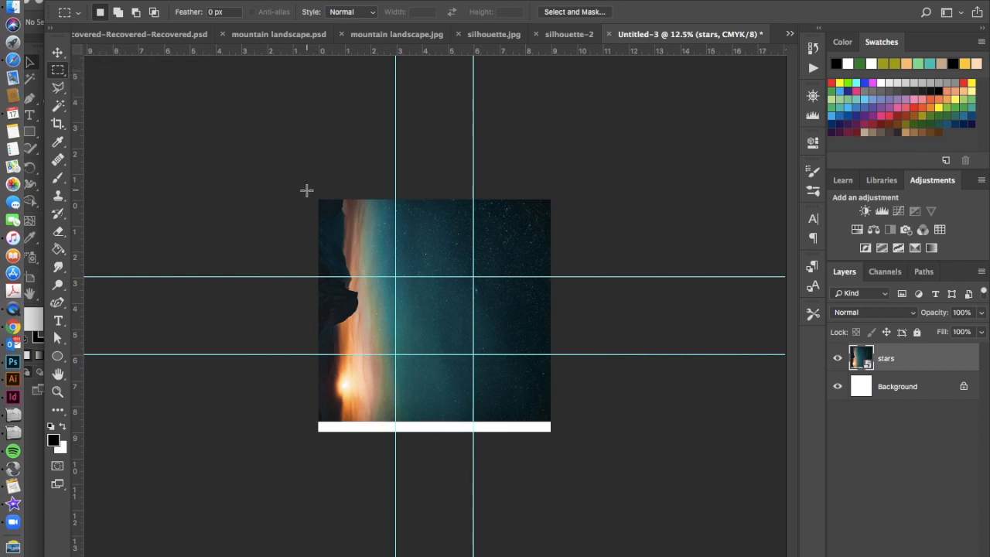
pyautogui.moveTo(310, 192)
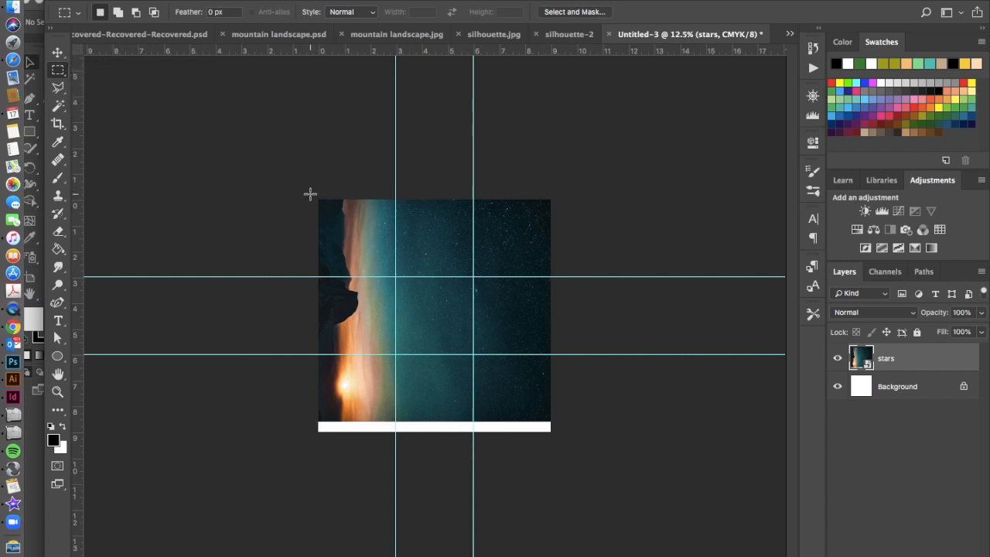
# Select the top-left grid square with the Rectangular Marquee over the stars photo
pyautogui.moveTo(310, 194); pyautogui.dragTo(354, 260)
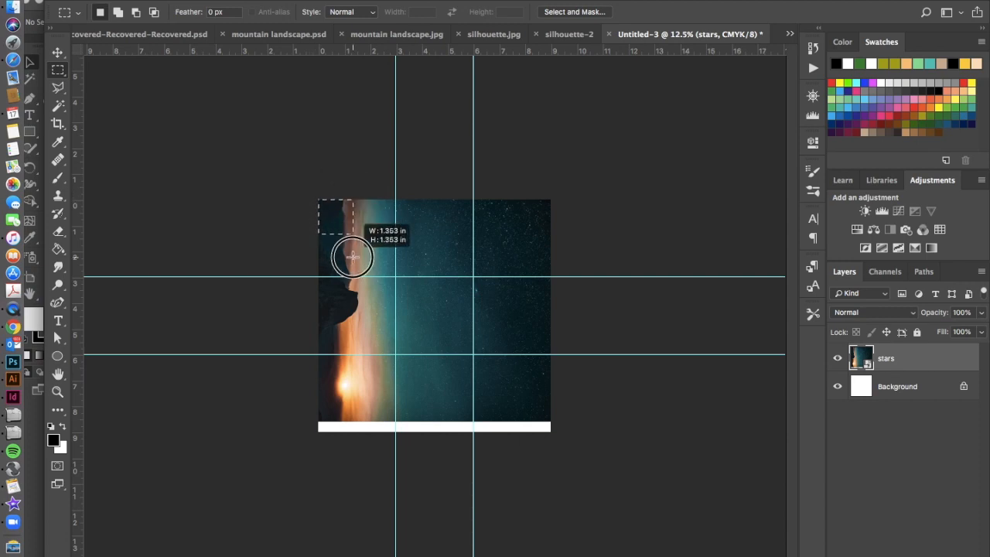
pyautogui.moveTo(352, 257); pyautogui.dragTo(396, 280)
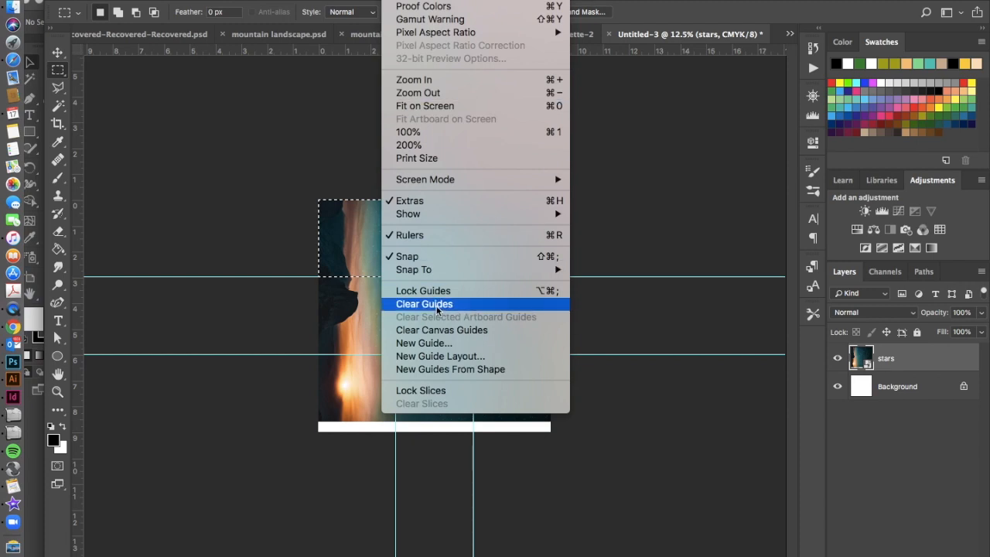
pyautogui.moveTo(407, 257)
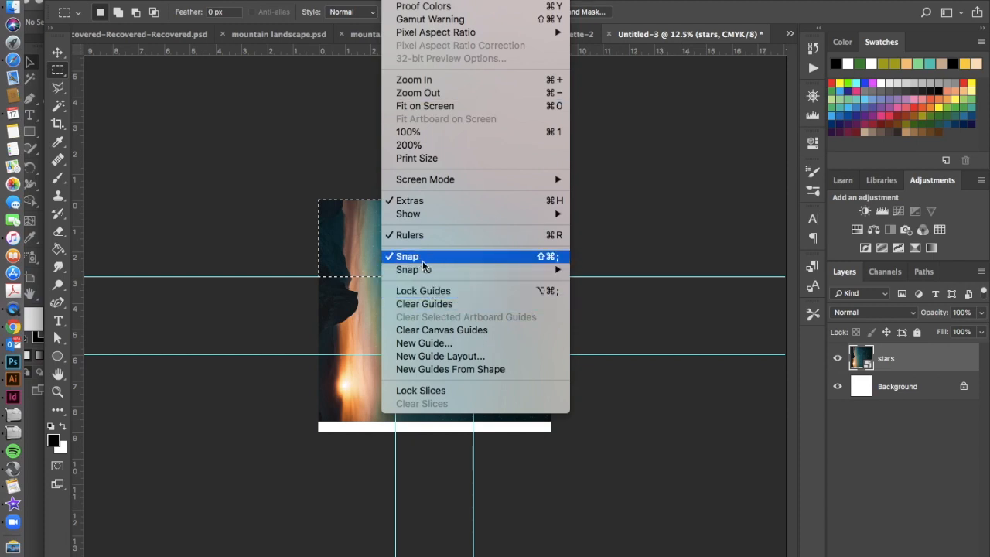
pyautogui.moveTo(414, 269)
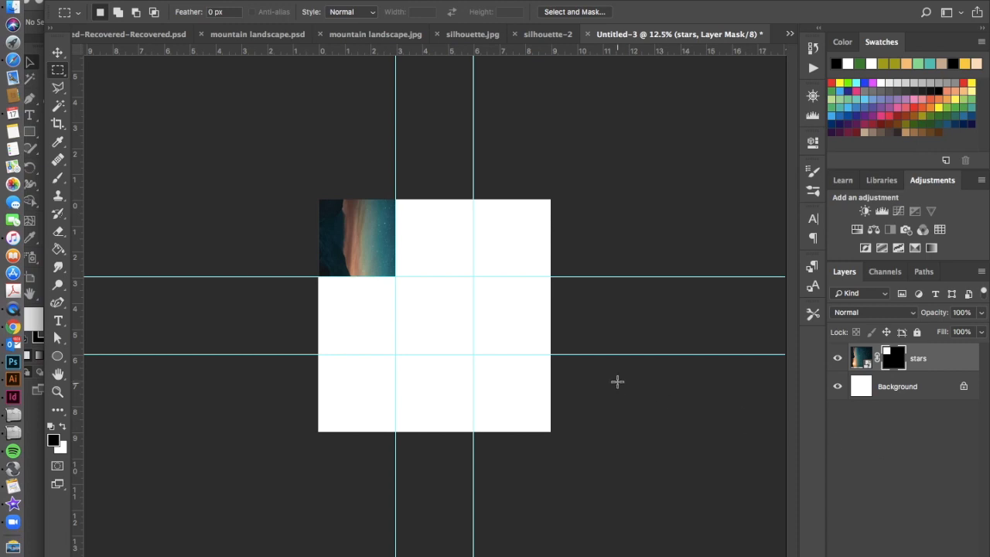
pyautogui.moveTo(374, 227)
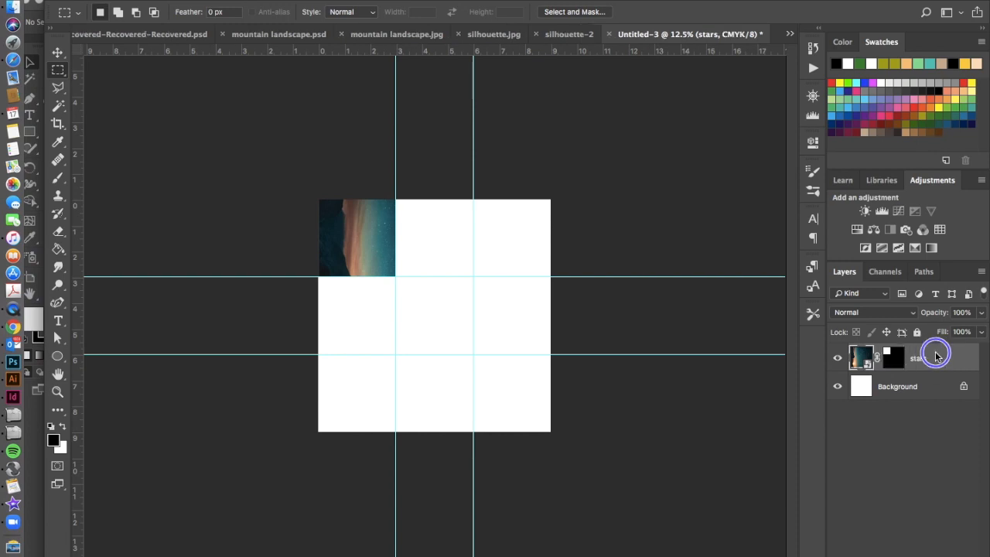
# Convert the masked stars layer to a smart object from the Layers panel
pyautogui.rightClick(936, 357)
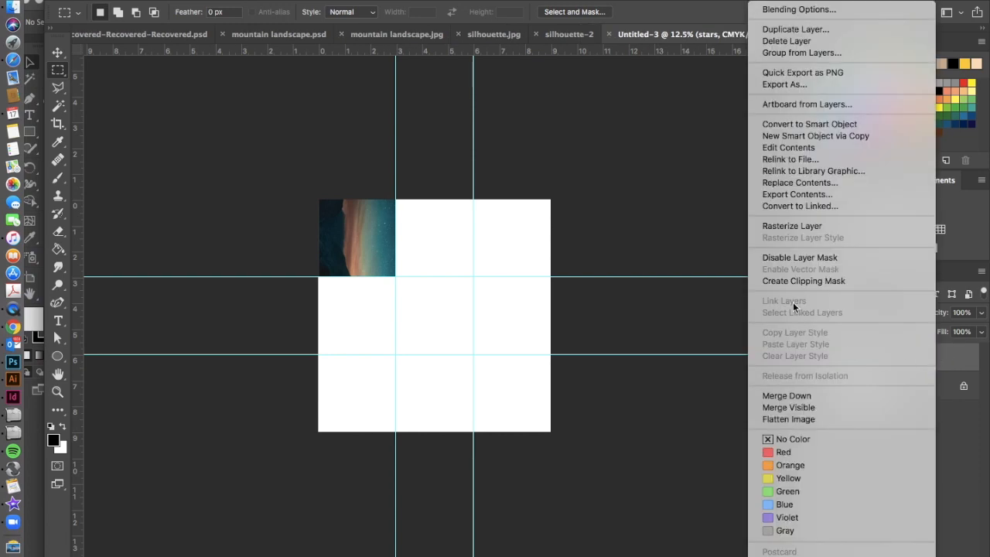
pyautogui.moveTo(809, 124)
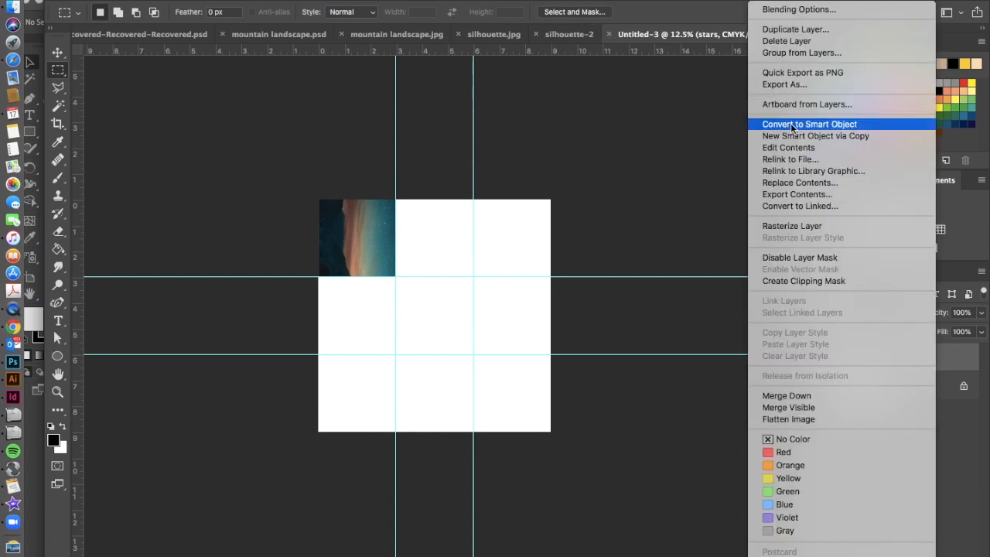
pyautogui.click(809, 124)
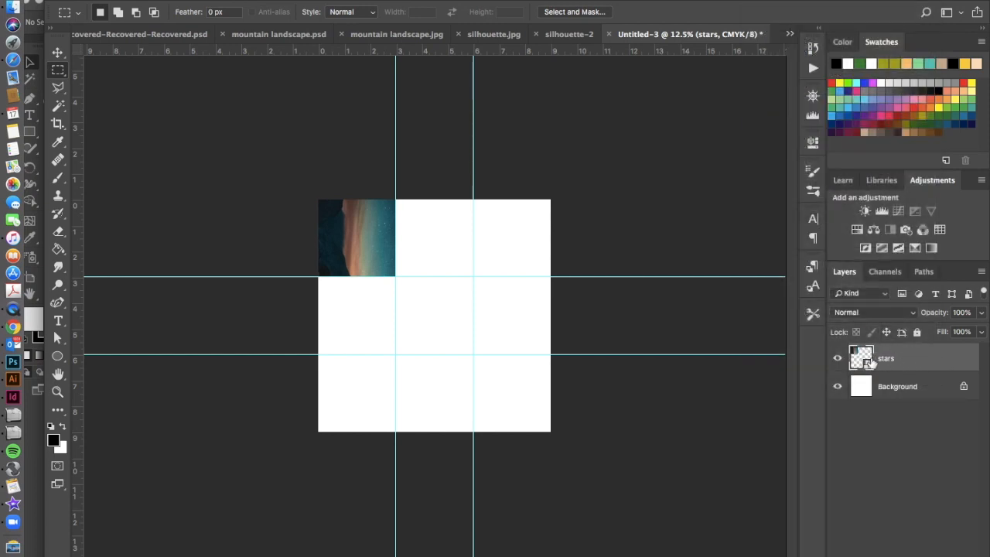
pyautogui.moveTo(900, 372)
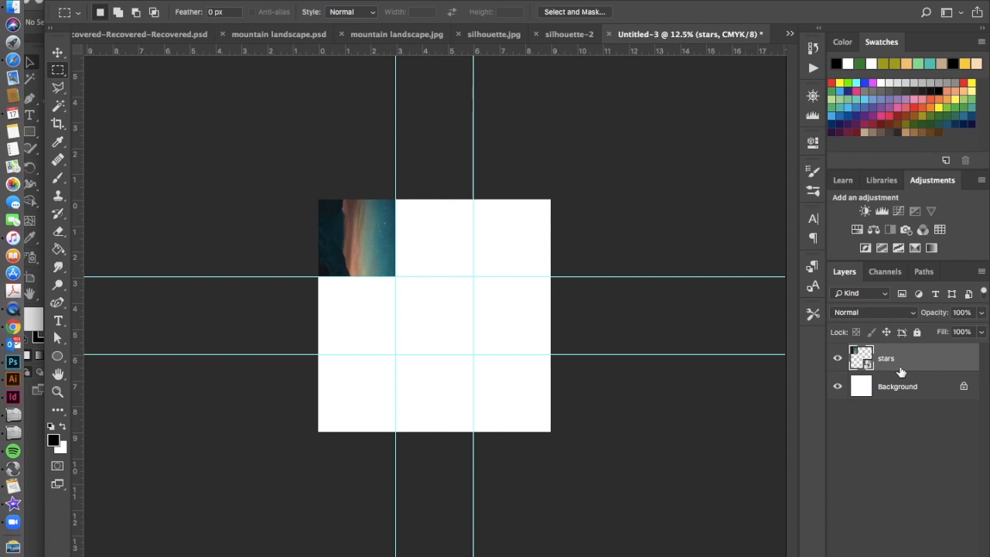
pyautogui.click(57, 51)
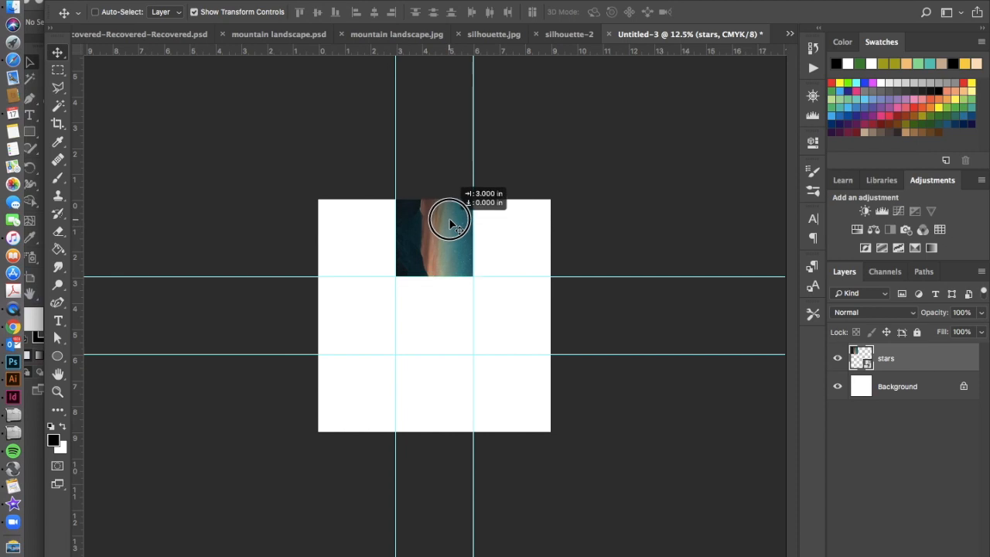
# Drag the stars tile across the top row until it snaps into the top-left cell
pyautogui.moveTo(452, 224); pyautogui.dragTo(533, 217)
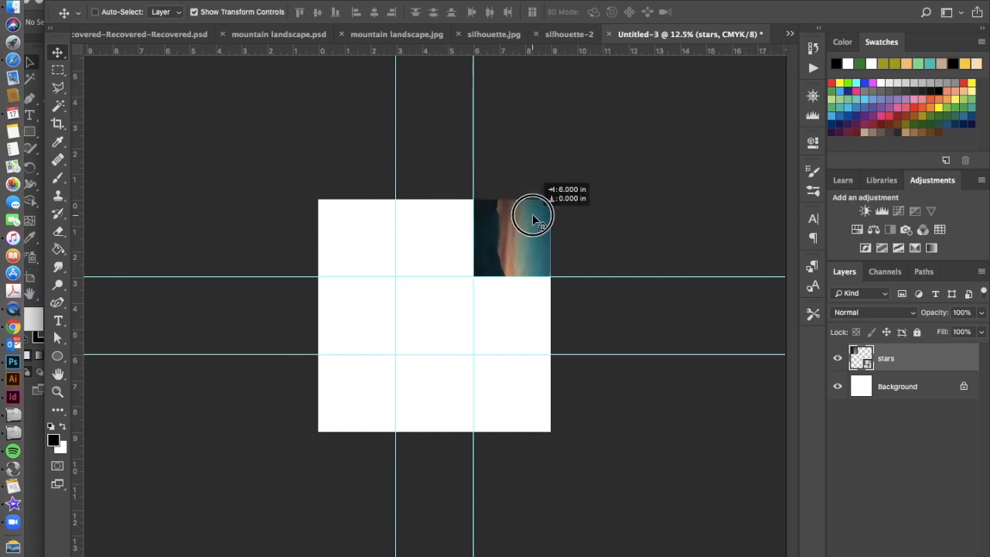
pyautogui.moveTo(530, 220); pyautogui.dragTo(415, 224)
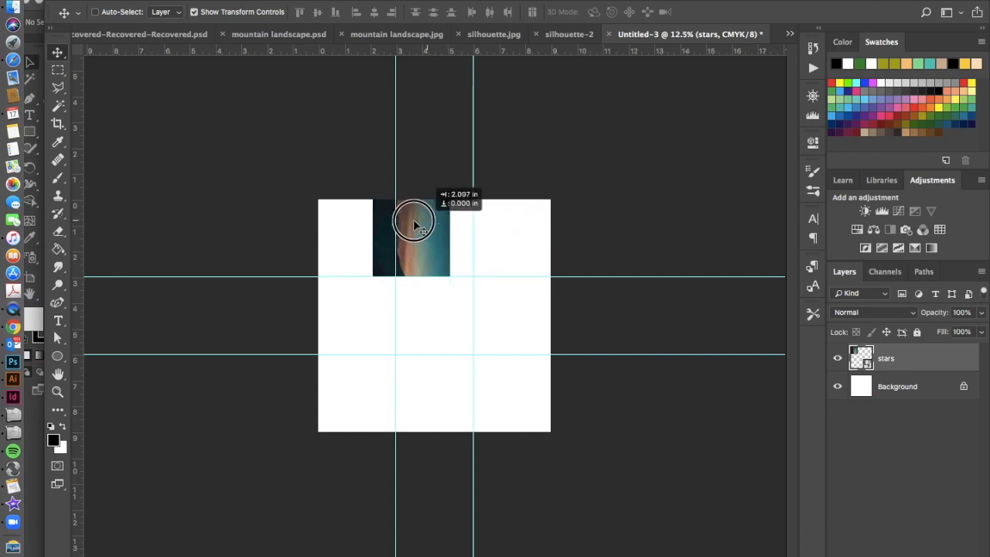
pyautogui.moveTo(415, 224); pyautogui.dragTo(374, 229)
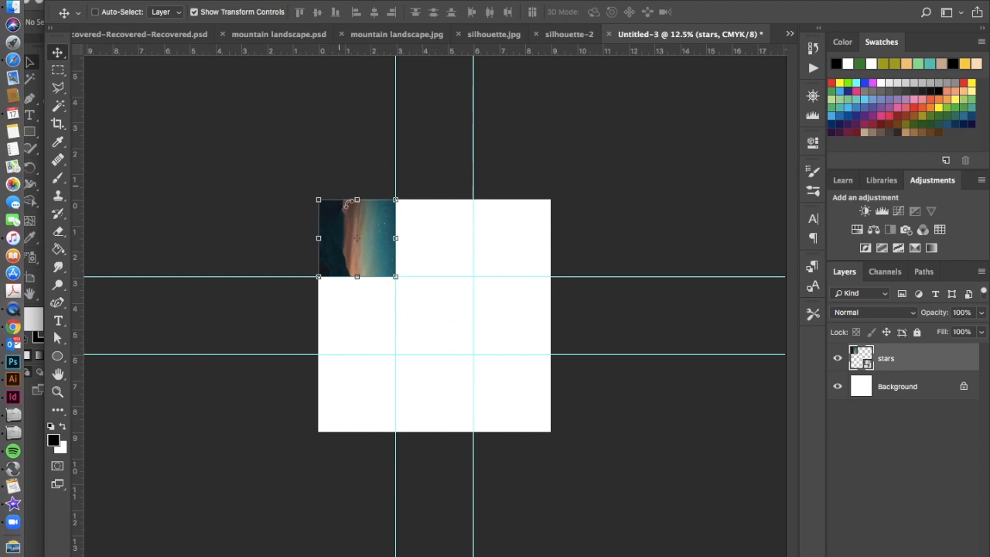
pyautogui.moveTo(502, 272)
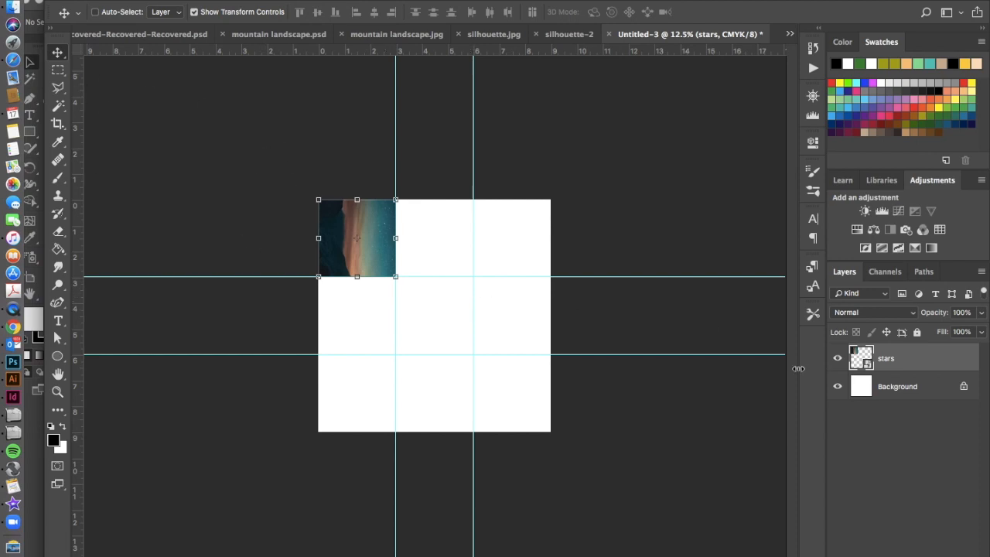
# Select the Background layer, then reselect the stars layer
pyautogui.click(897, 387)
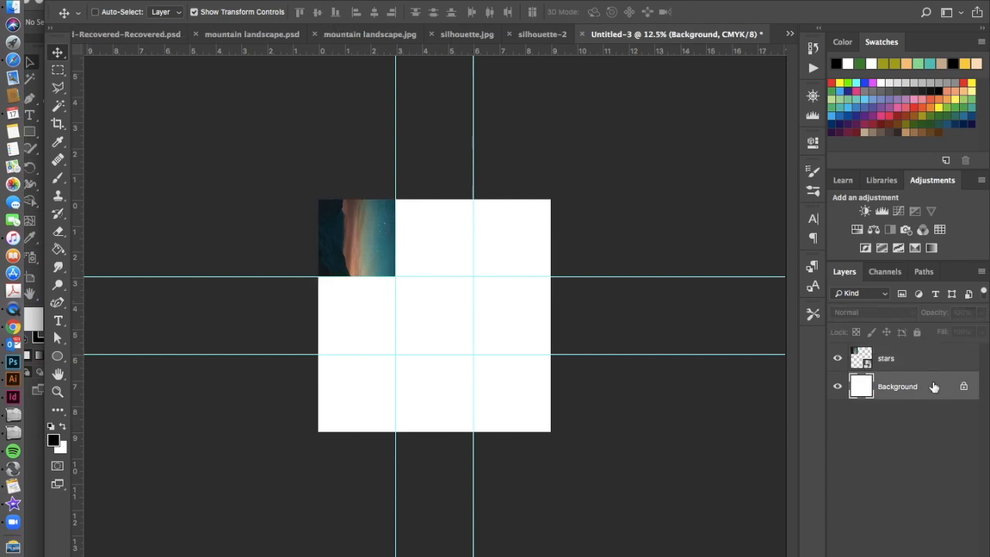
pyautogui.click(885, 357)
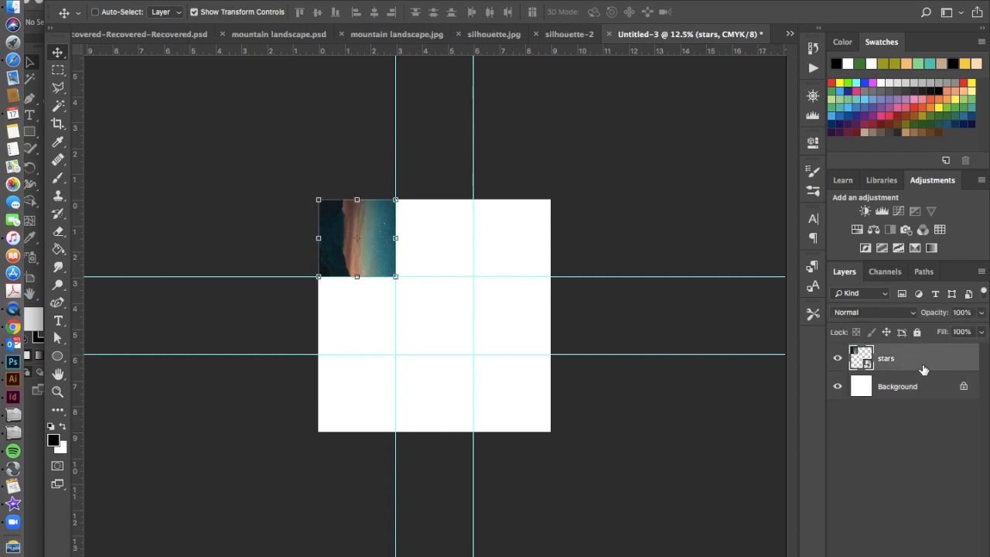
pyautogui.moveTo(350, 209)
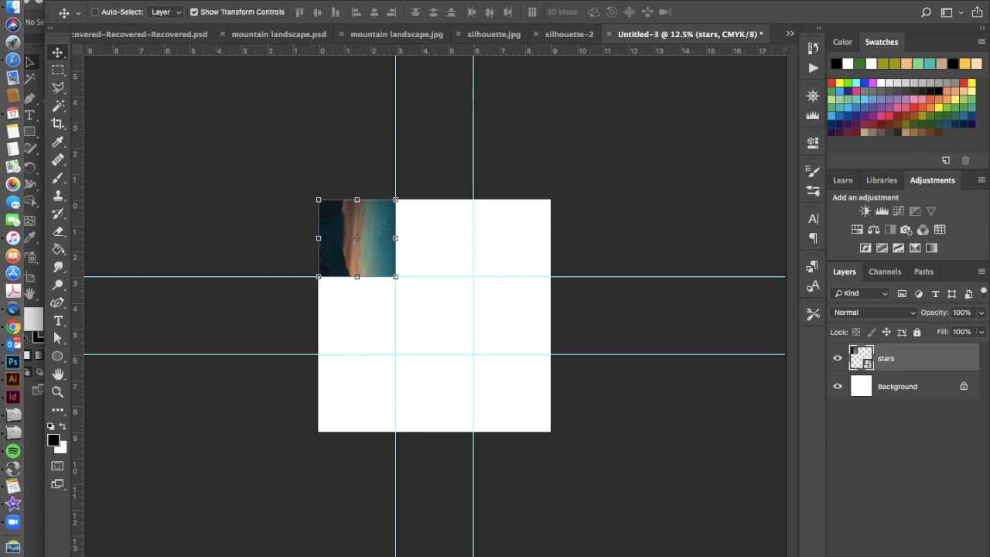
pyautogui.click(31, 8)
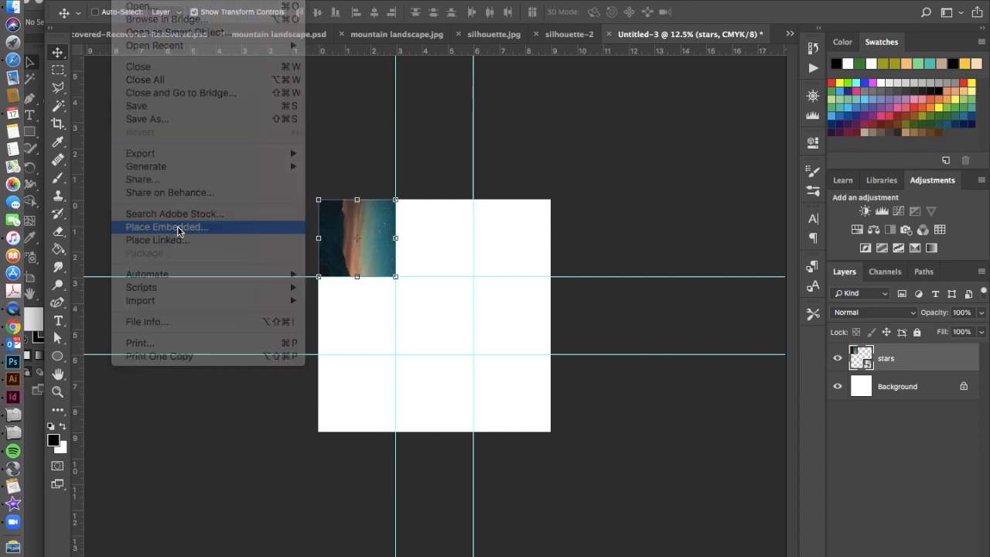
# Place the mountain landscape photo into the document as an embedded layer
pyautogui.click(167, 226)
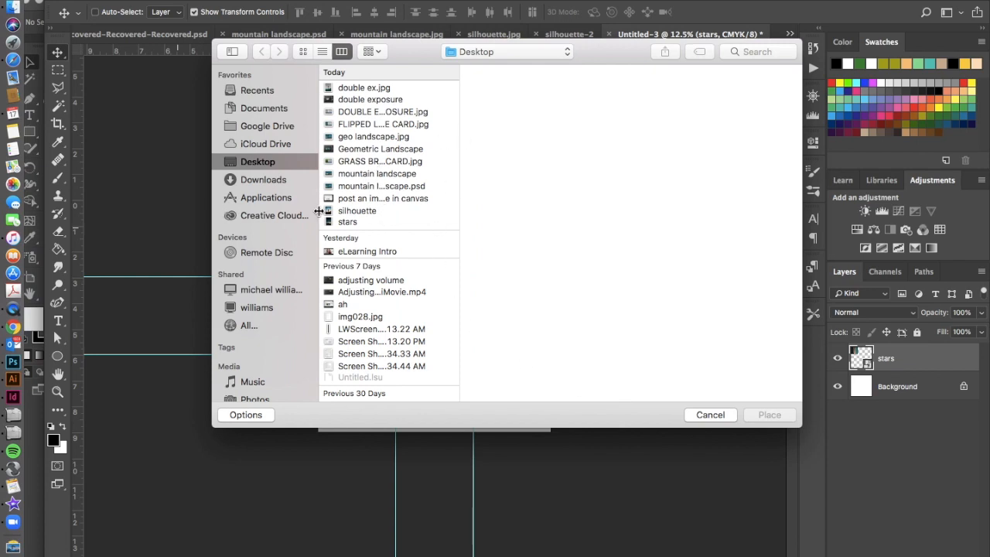
pyautogui.click(378, 174)
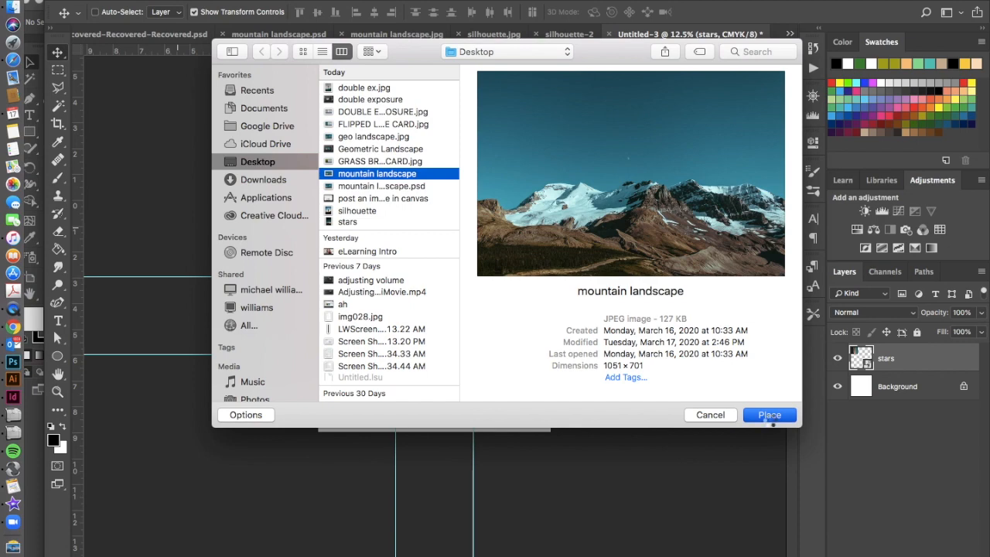
pyautogui.click(769, 415)
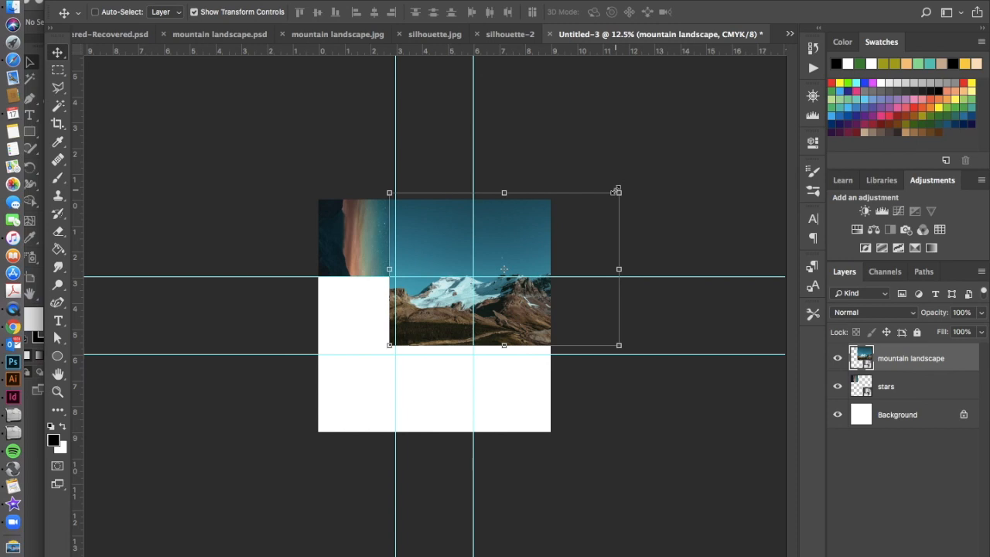
pyautogui.moveTo(634, 193)
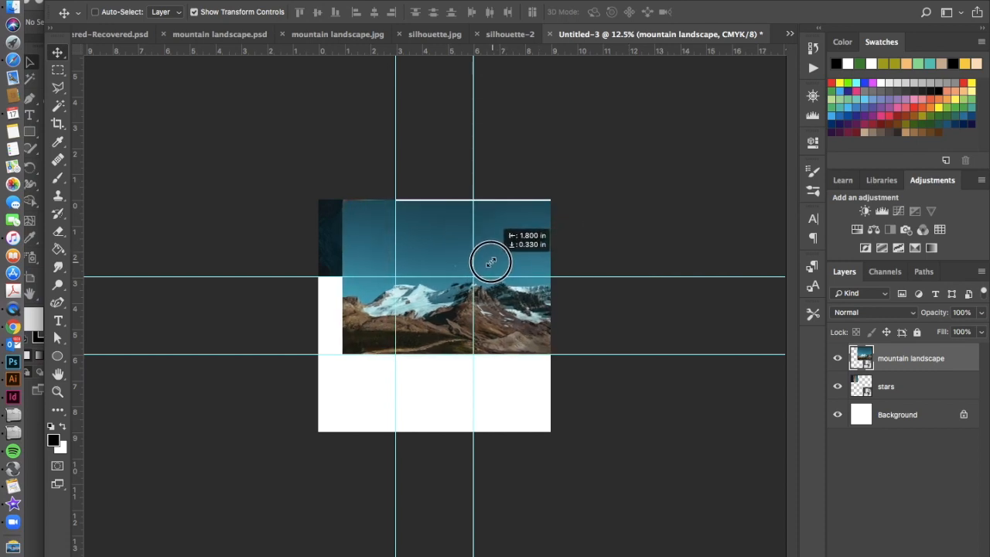
# Move the mountain photo over the centre cell and select that cell with a square marquee
pyautogui.moveTo(492, 261); pyautogui.dragTo(498, 269)
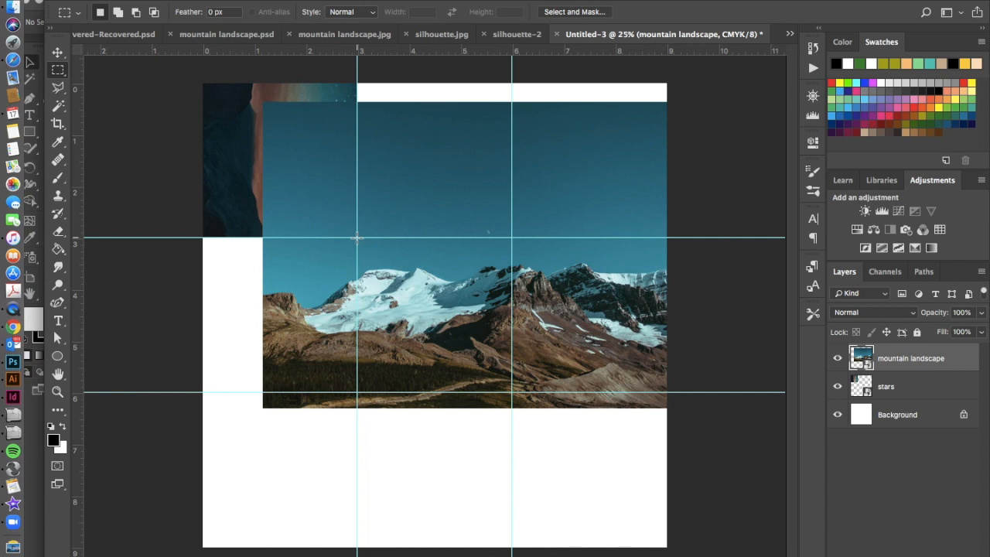
pyautogui.moveTo(347, 238)
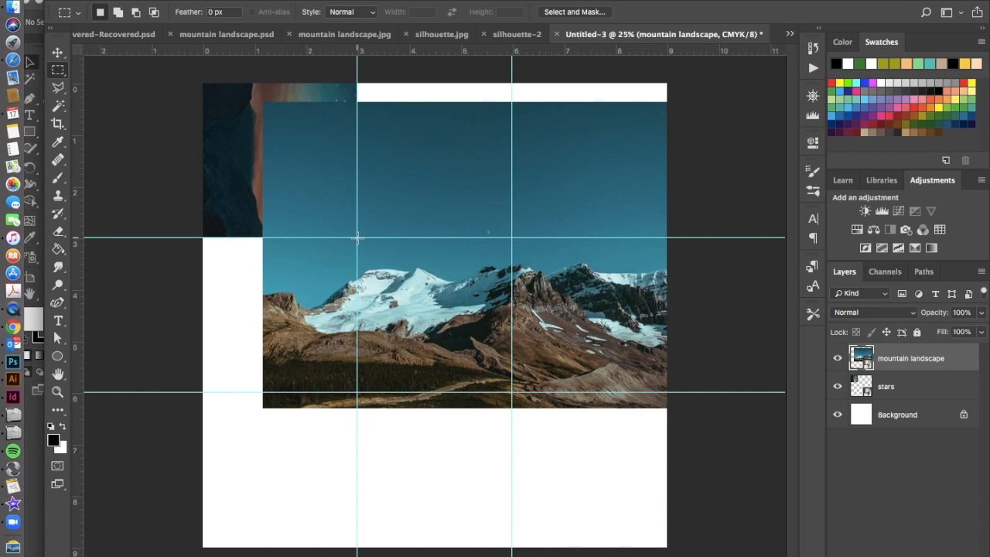
pyautogui.moveTo(356, 238); pyautogui.dragTo(498, 387)
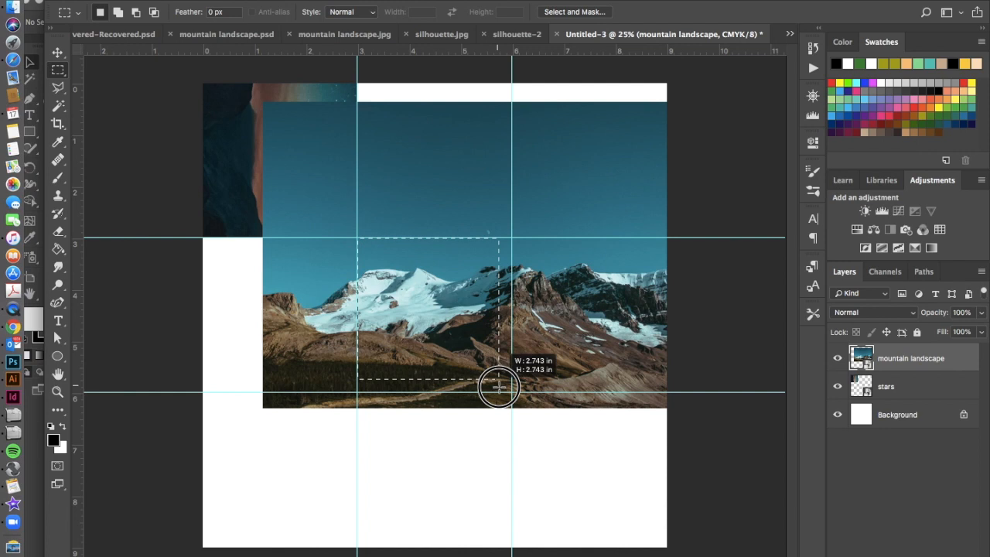
pyautogui.moveTo(498, 387); pyautogui.dragTo(511, 395)
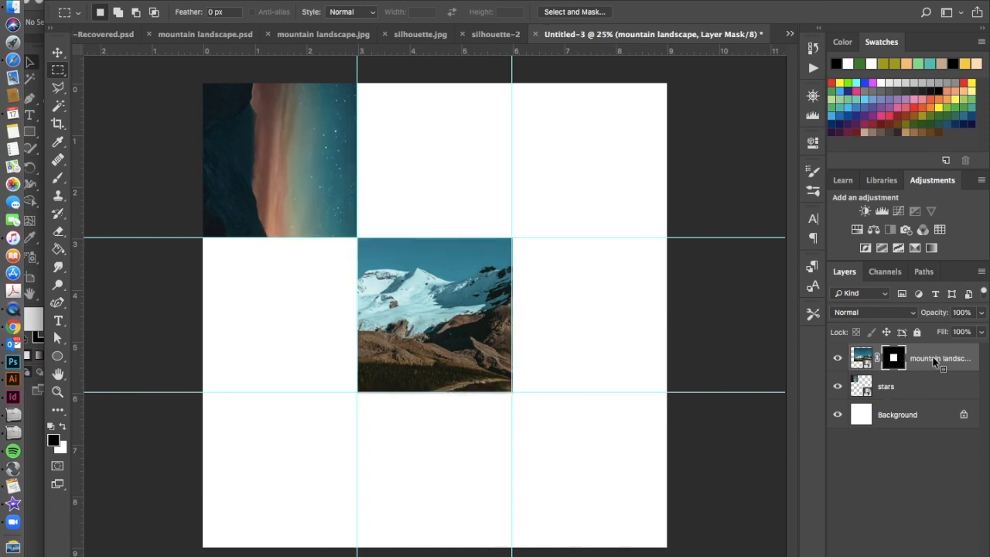
# Convert the masked mountain layer to a smart object and move it into the middle-right cell
pyautogui.rightClick(928, 357)
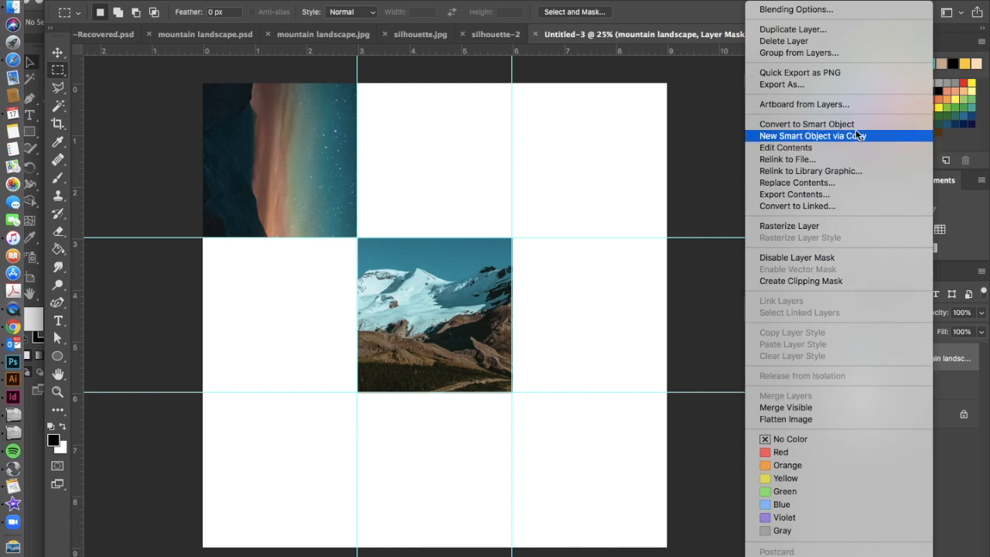
pyautogui.click(812, 136)
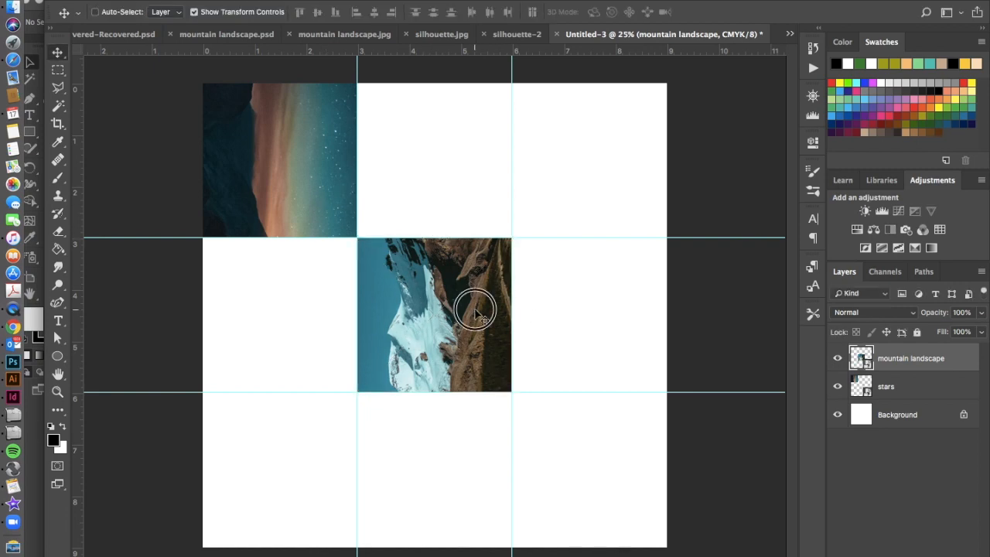
pyautogui.moveTo(433, 316); pyautogui.dragTo(590, 315)
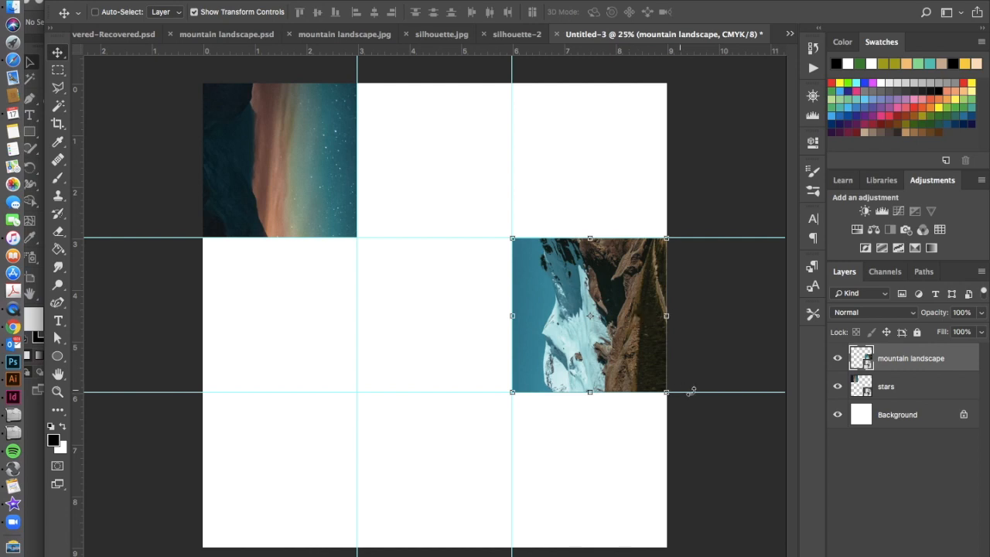
pyautogui.moveTo(720, 470)
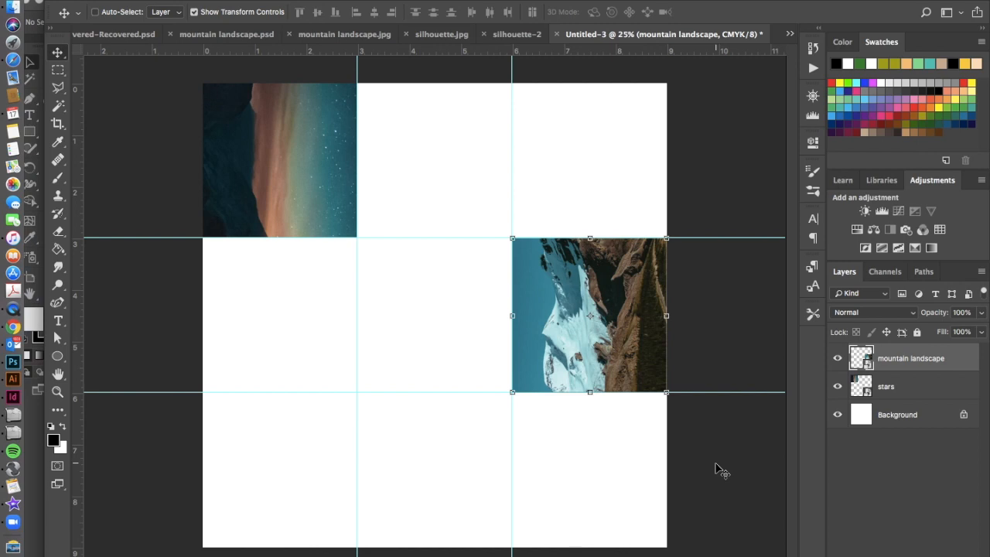
pyautogui.moveTo(207, 121)
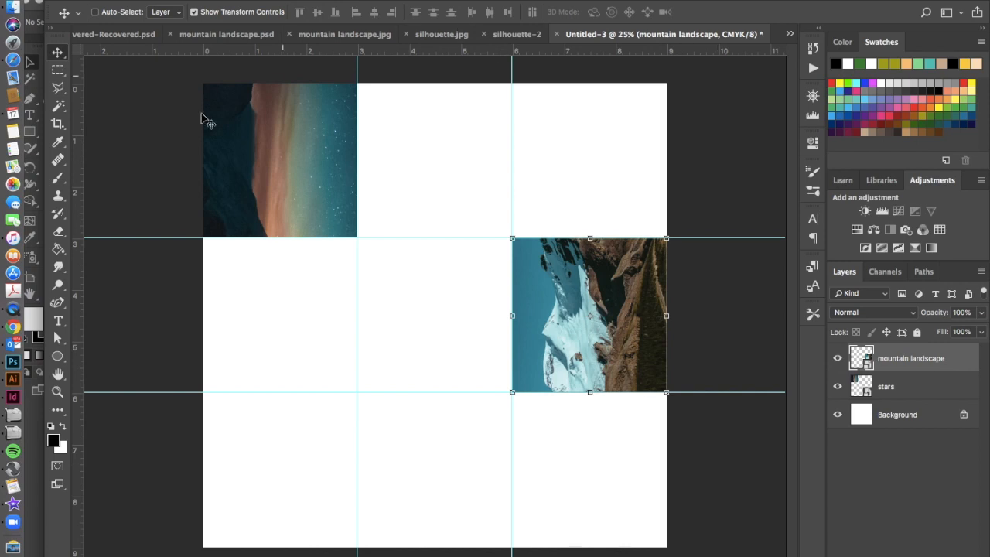
pyautogui.moveTo(549, 456)
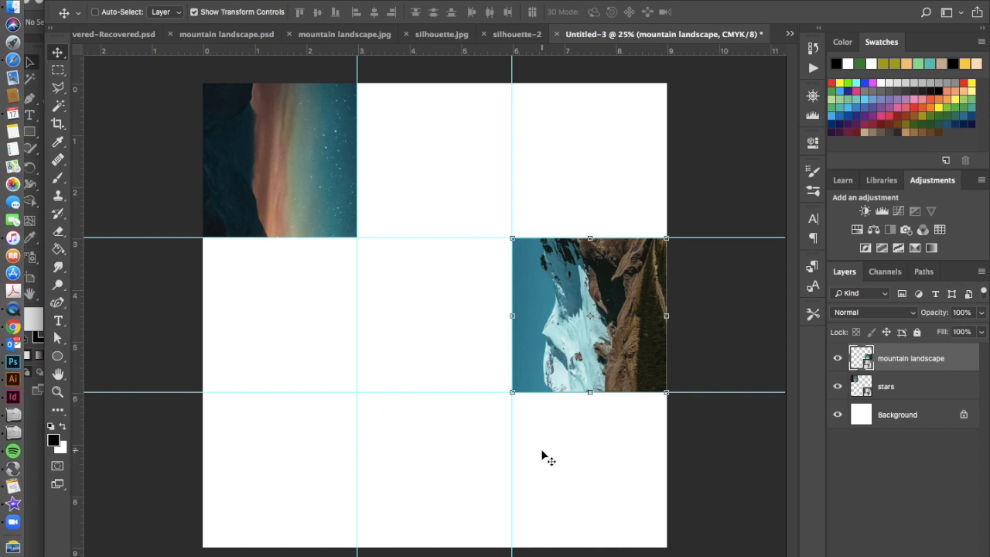
pyautogui.moveTo(331, 410)
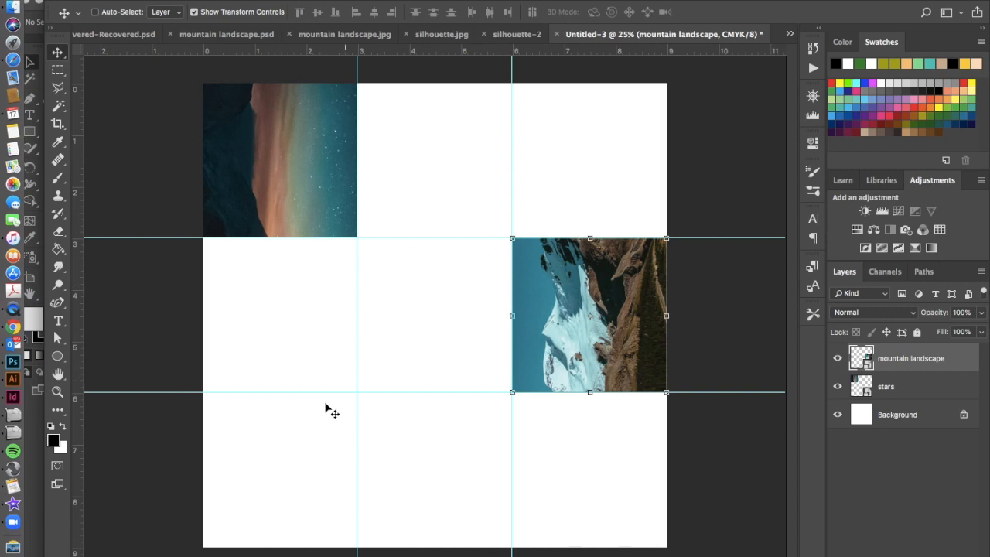
pyautogui.moveTo(278, 173)
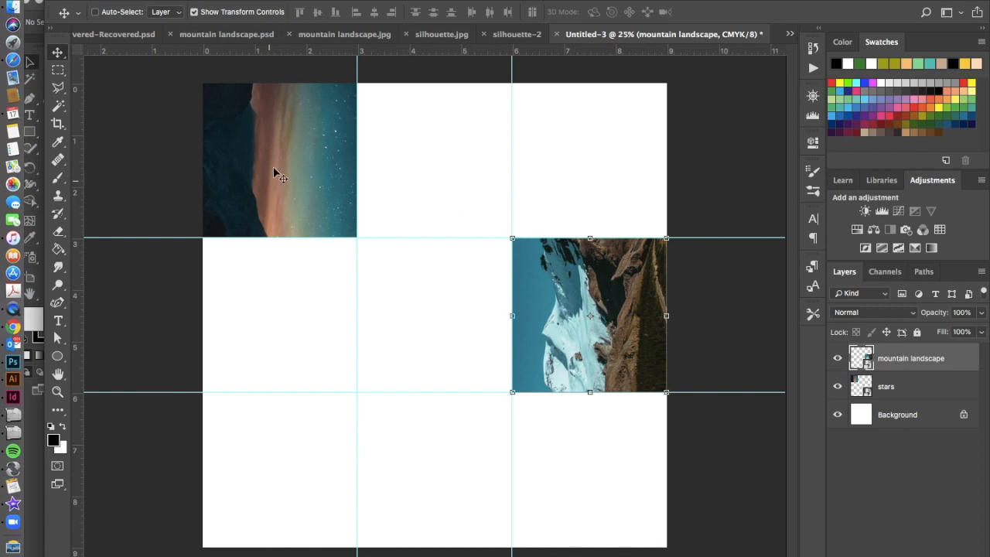